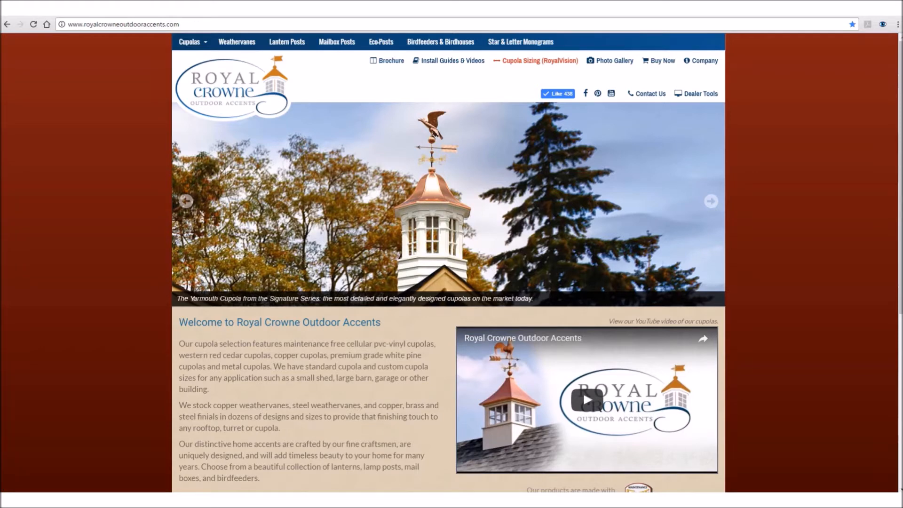
click(711, 201)
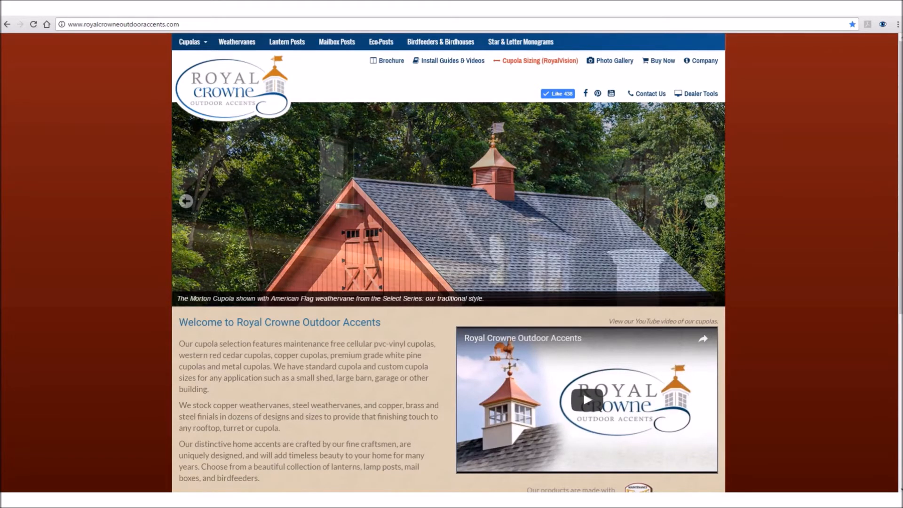
click(711, 201)
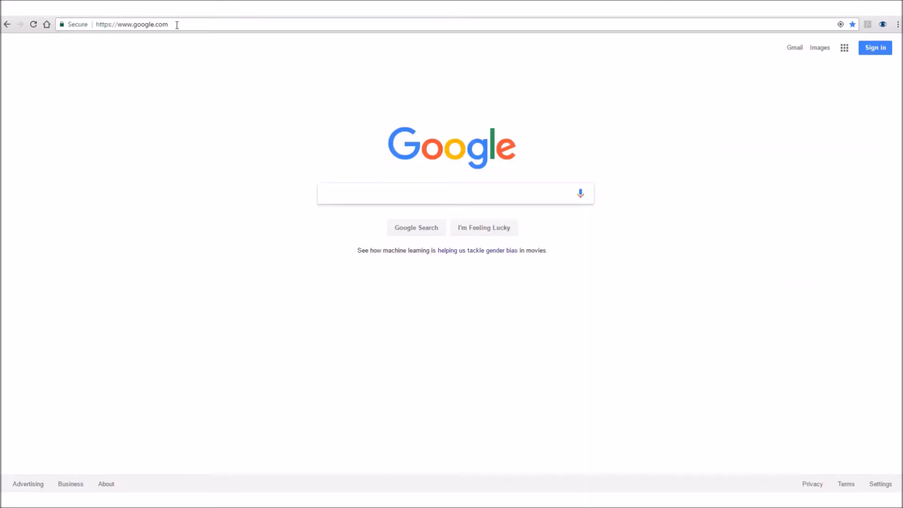
click(131, 24)
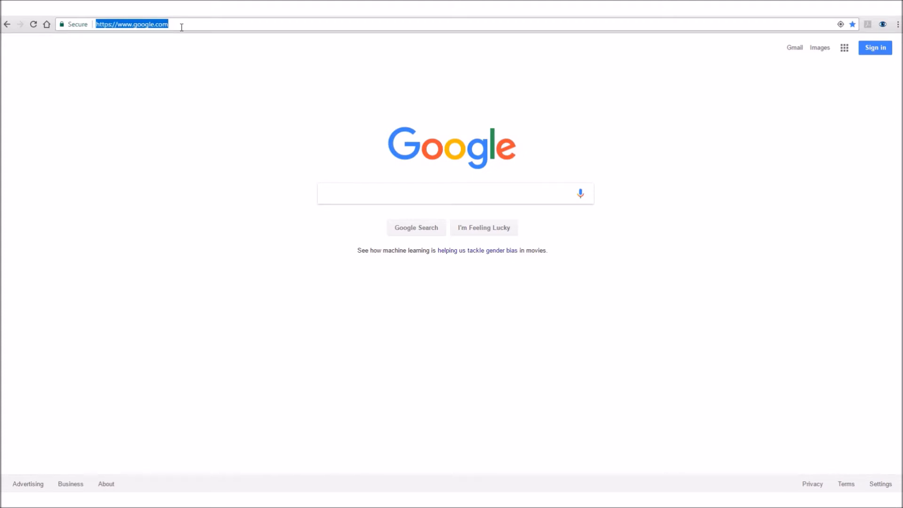
text(www.royalcrowne.com)
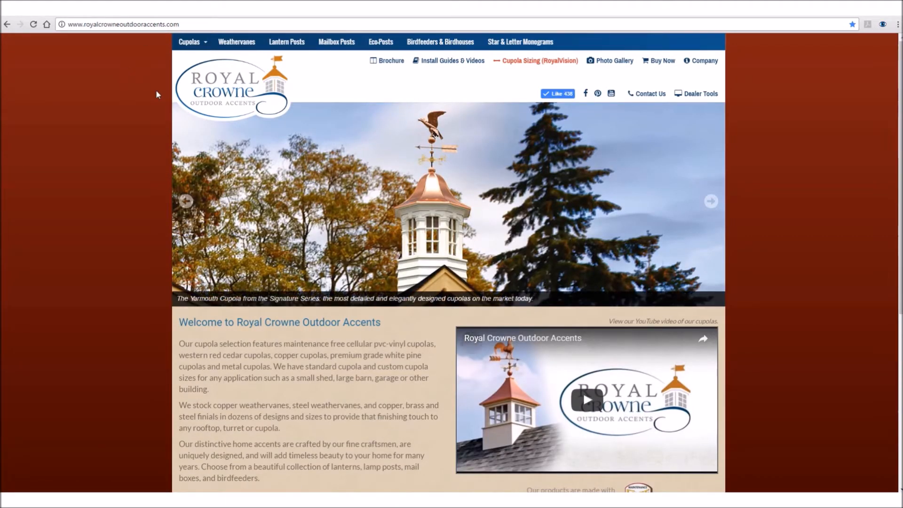
mouse_move(494, 97)
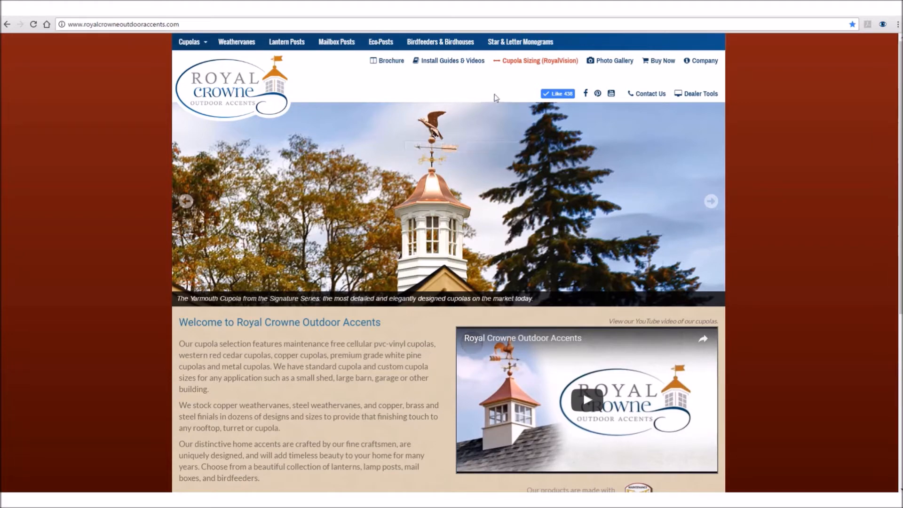
mouse_move(507, 80)
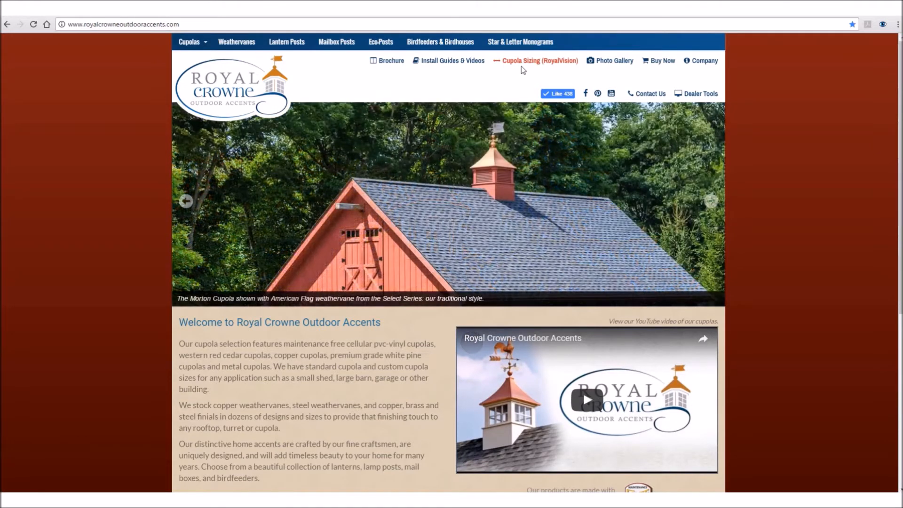
- Follow the 'Cupola Sizing (RoyalVision)' header link from the homepage
click(539, 61)
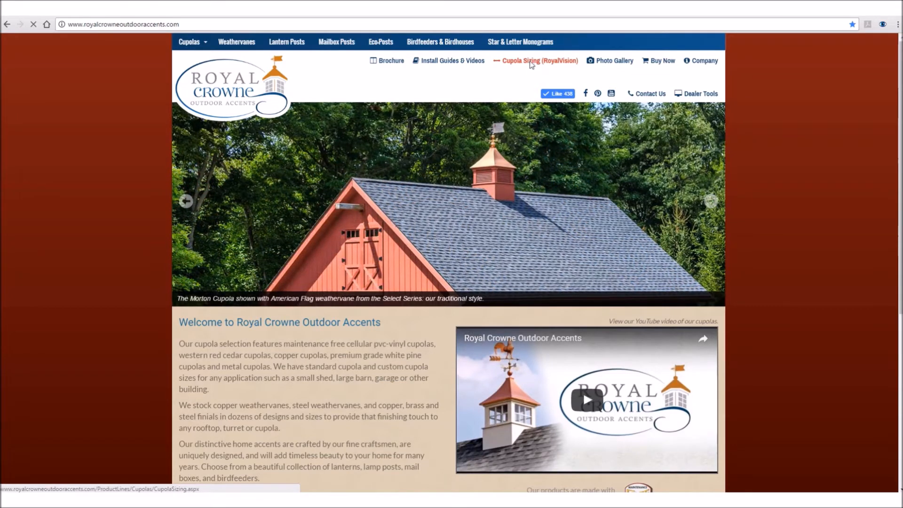
- Let the Cupola Sizing page load with its roof-line guidance and RoyalVision preview
click(539, 61)
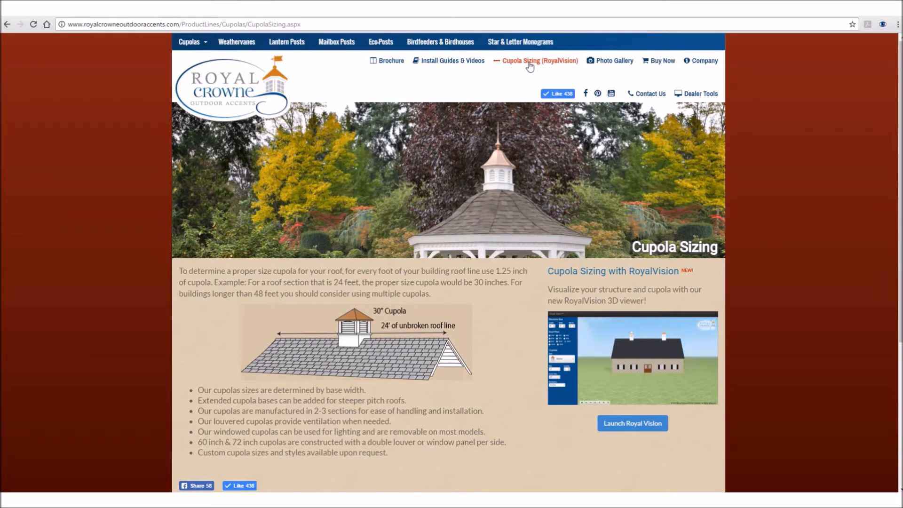
mouse_move(465, 202)
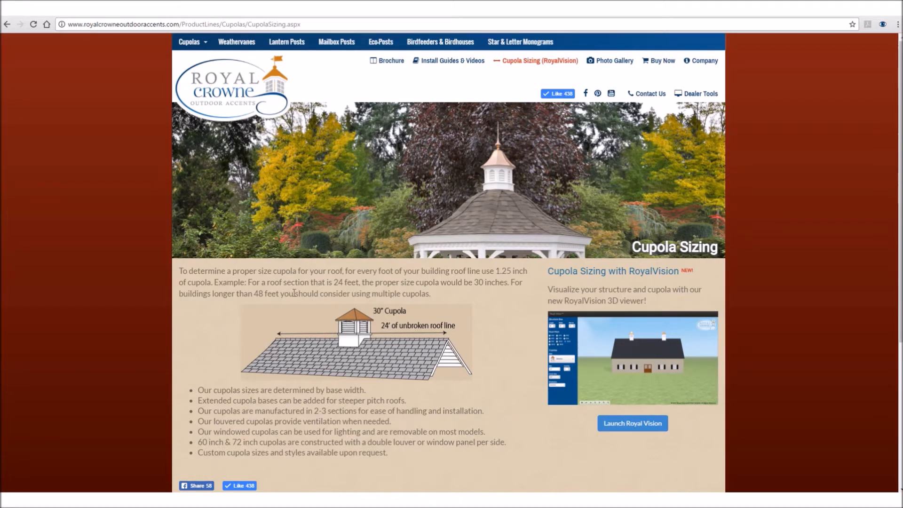
mouse_move(538, 275)
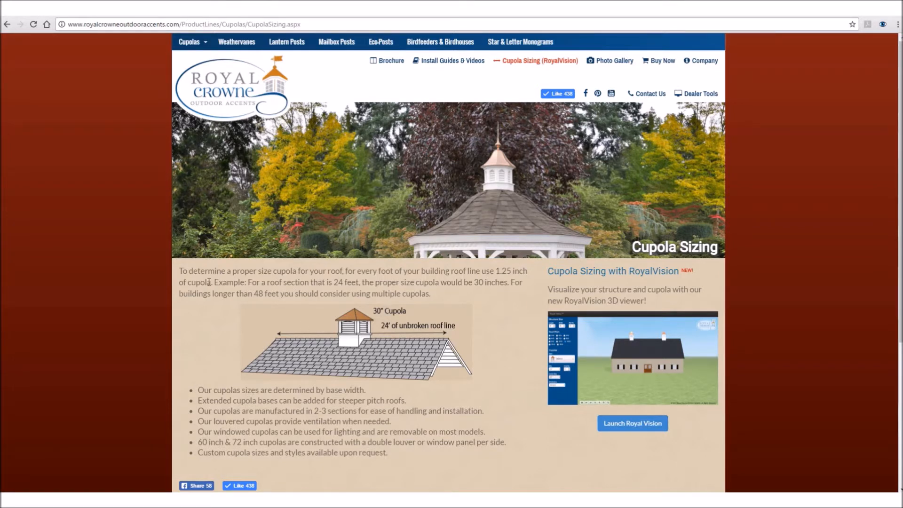
mouse_move(328, 340)
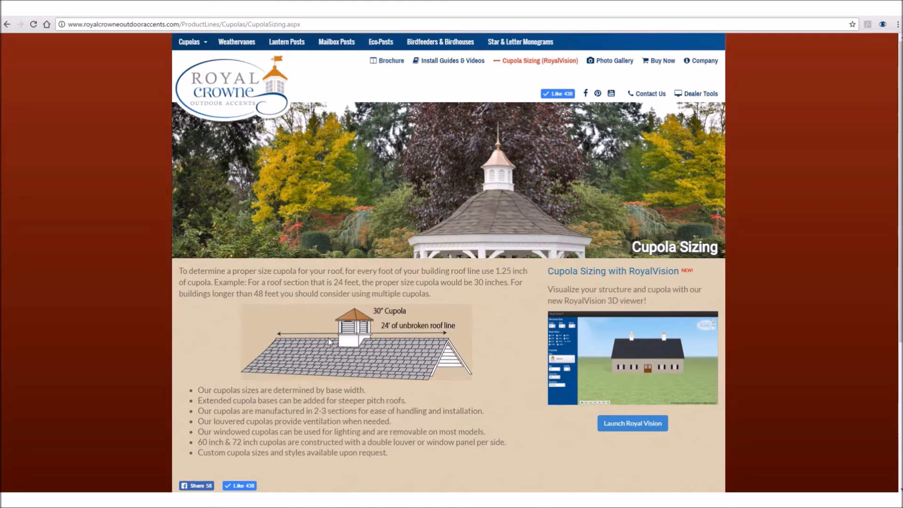
mouse_move(441, 344)
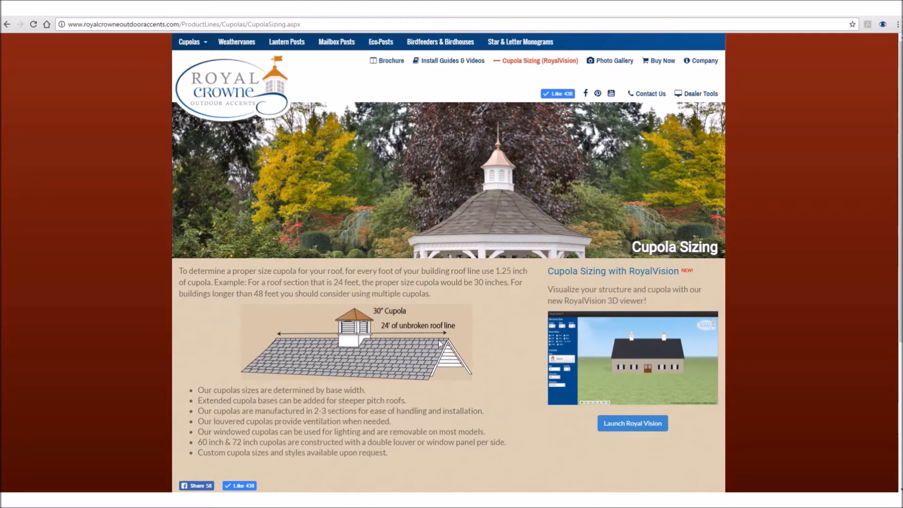
mouse_move(300, 340)
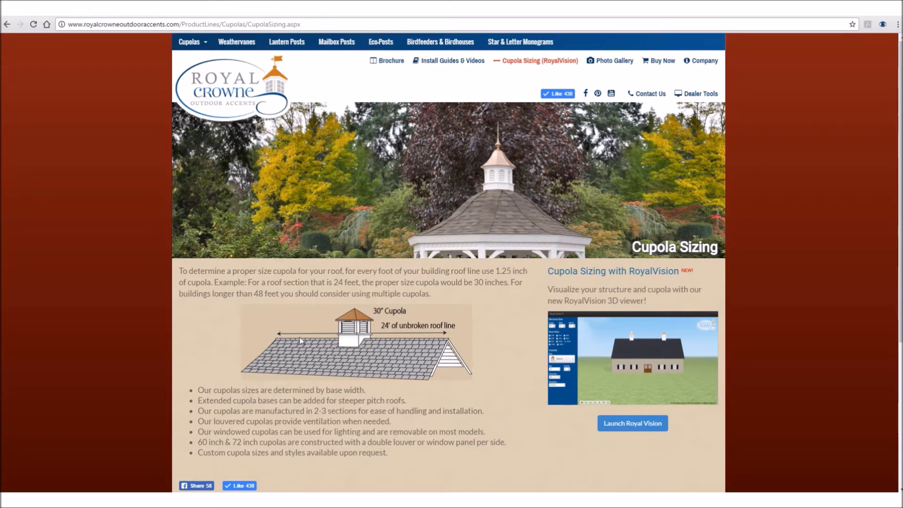
mouse_move(413, 343)
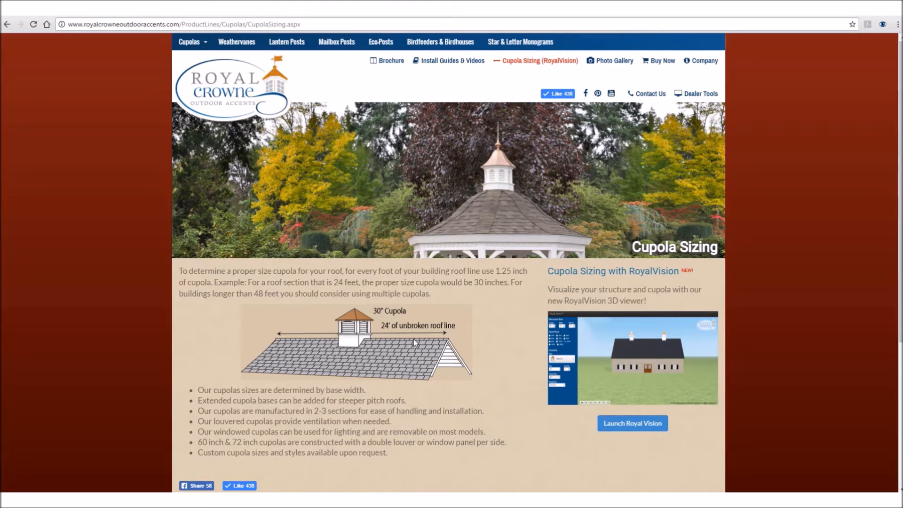
mouse_move(588, 367)
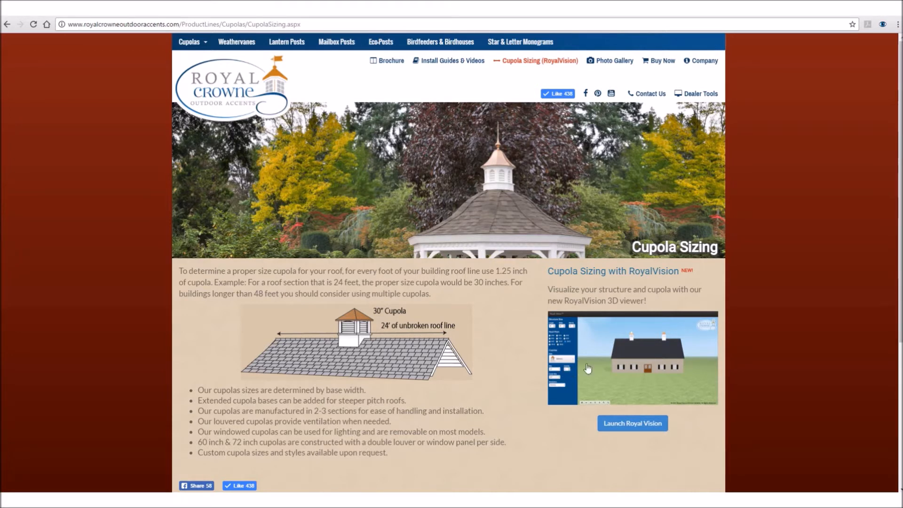
mouse_move(587, 370)
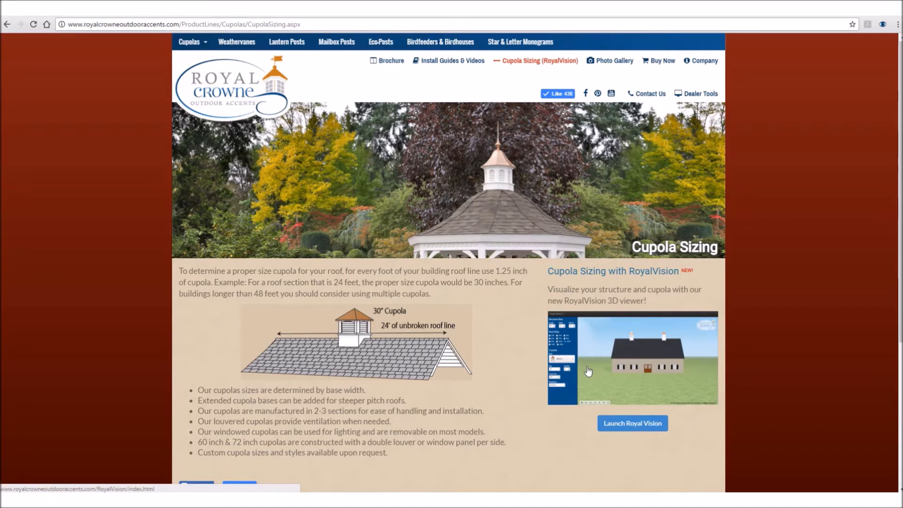
mouse_move(646, 360)
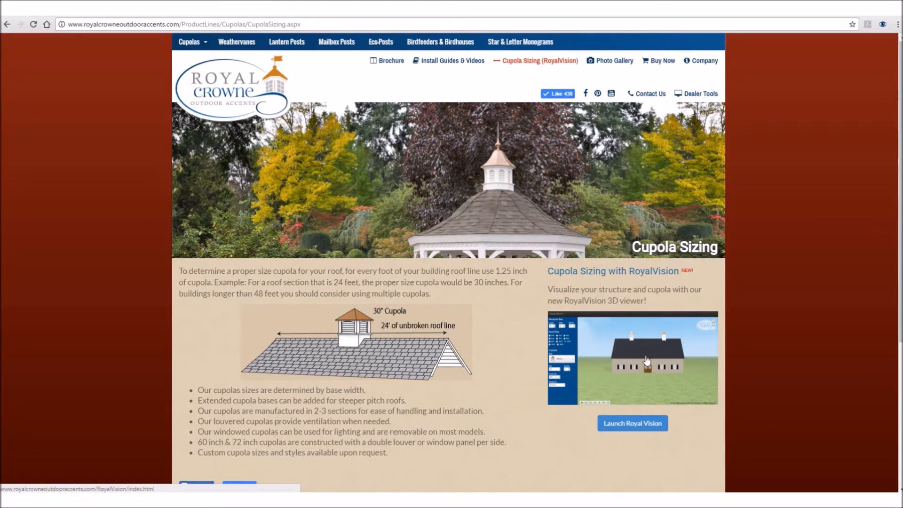
mouse_move(632, 424)
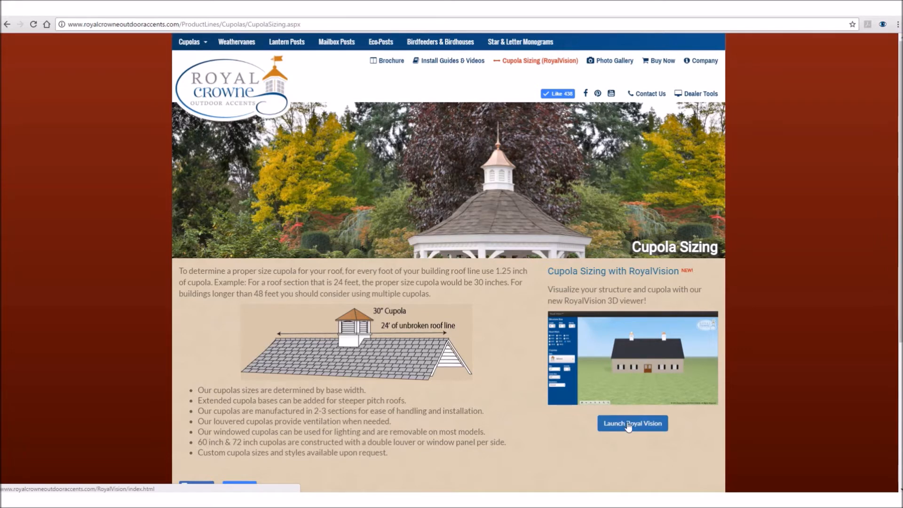
- Launch Royal Vision to show the 60x35 ft barn with two Bethany cupolas
click(632, 423)
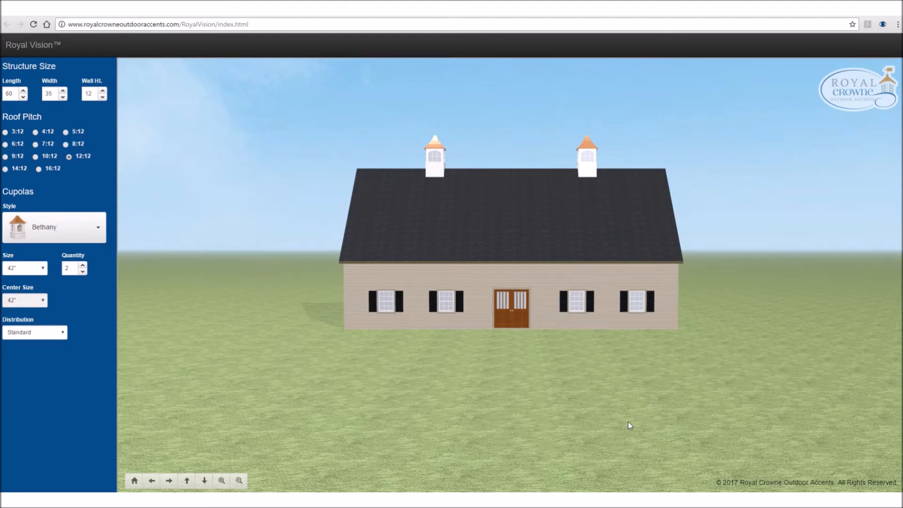
mouse_move(564, 413)
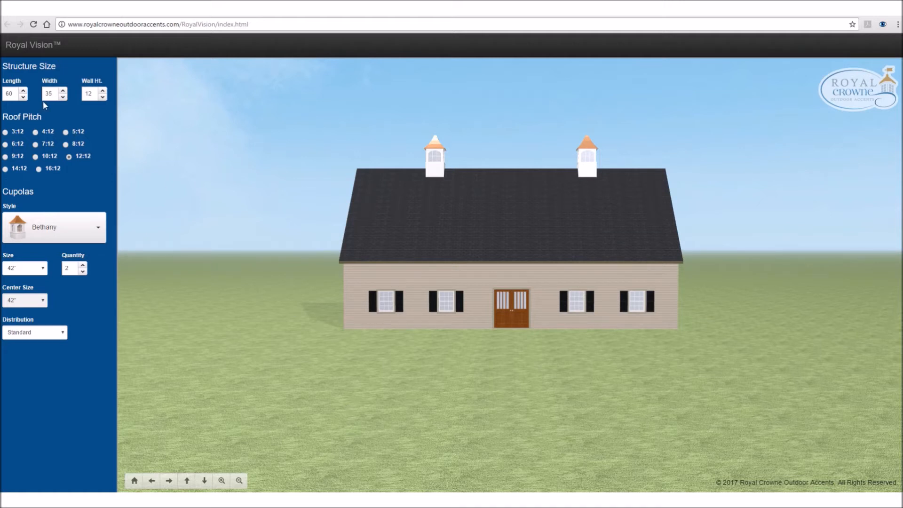
mouse_move(21, 105)
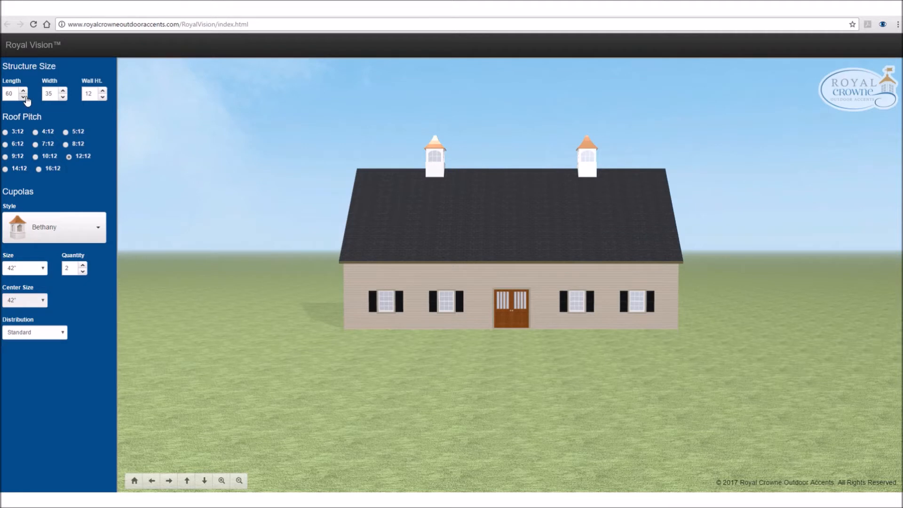
mouse_move(56, 113)
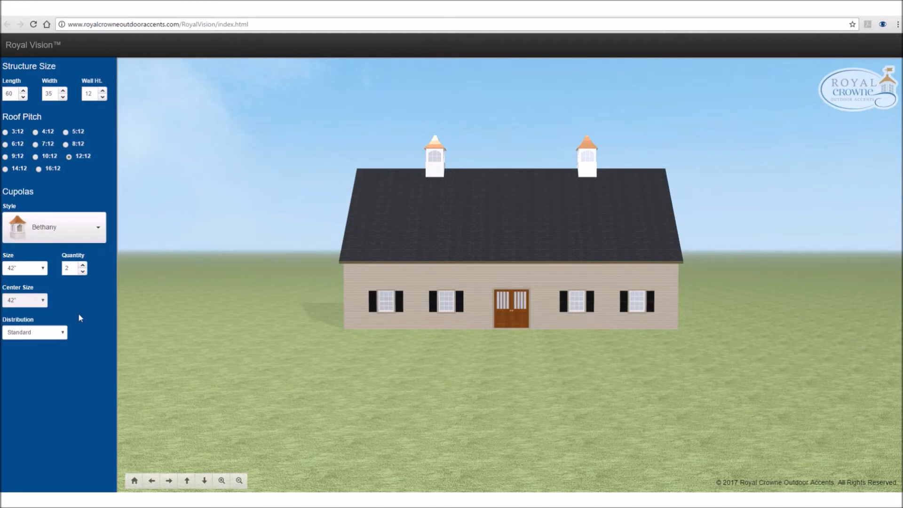
mouse_move(80, 197)
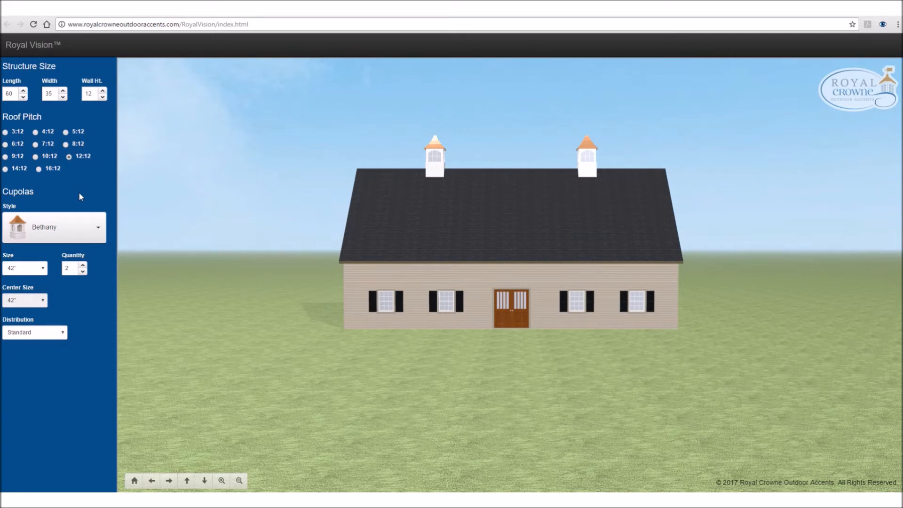
mouse_move(28, 106)
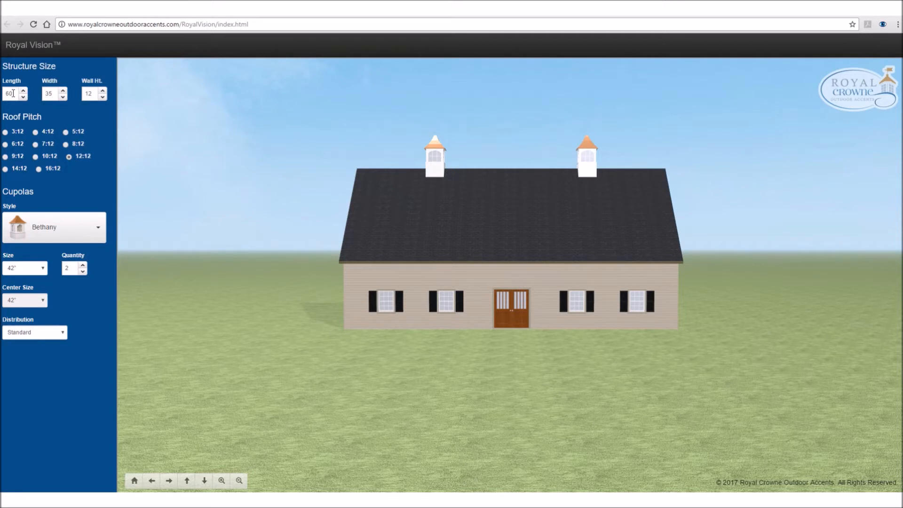
triple_click(13, 94)
text(80)
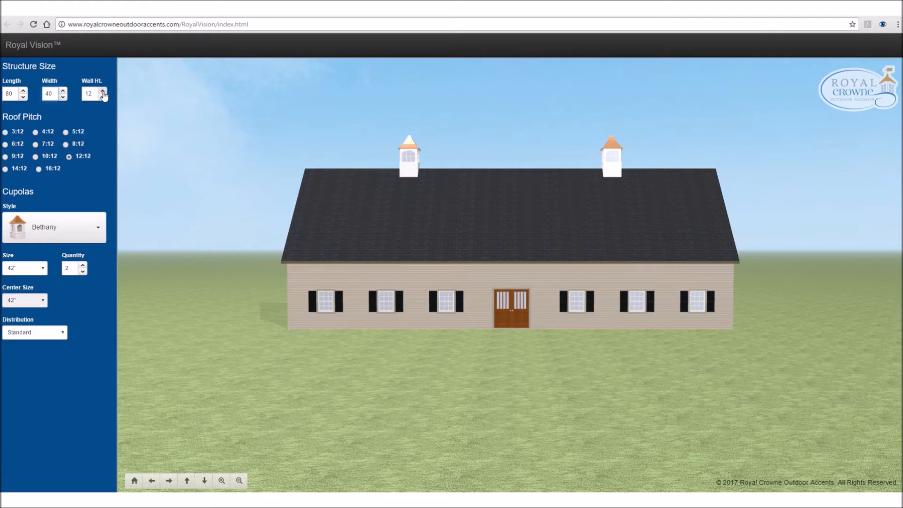
click(105, 91)
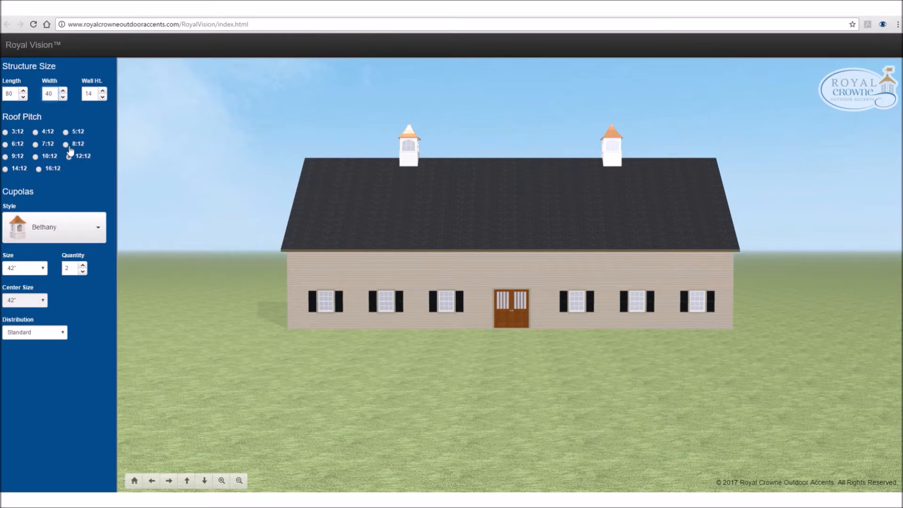
click(66, 145)
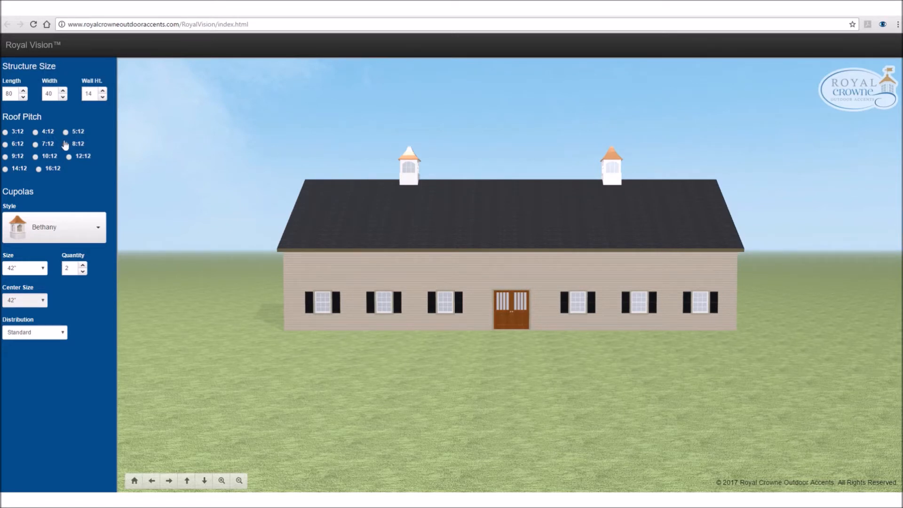
click(66, 144)
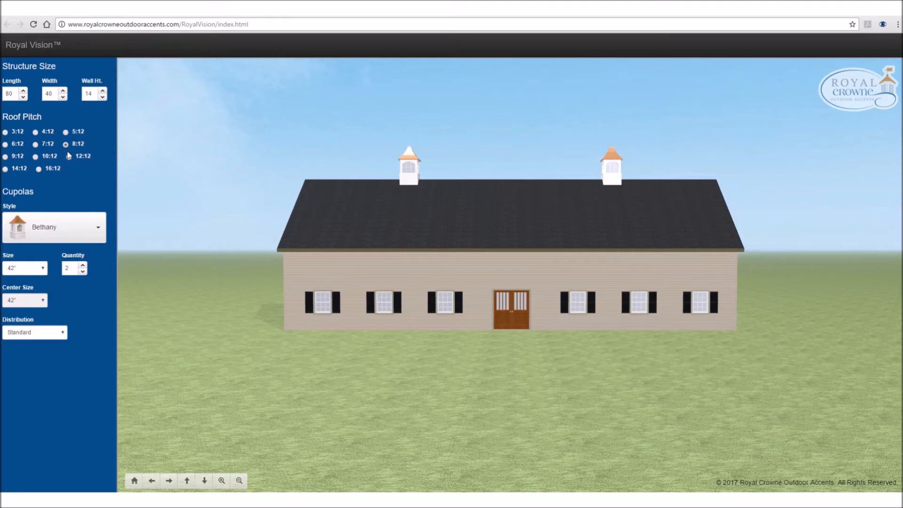
mouse_move(310, 220)
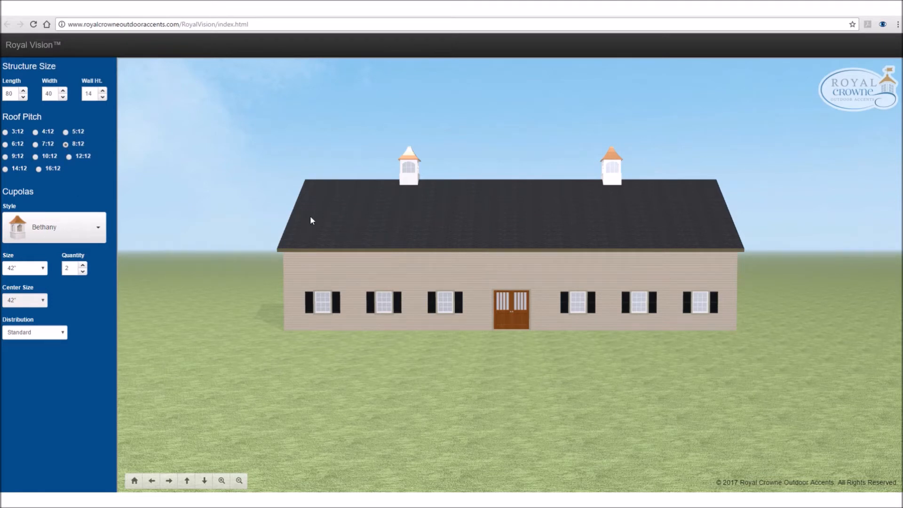
mouse_move(313, 197)
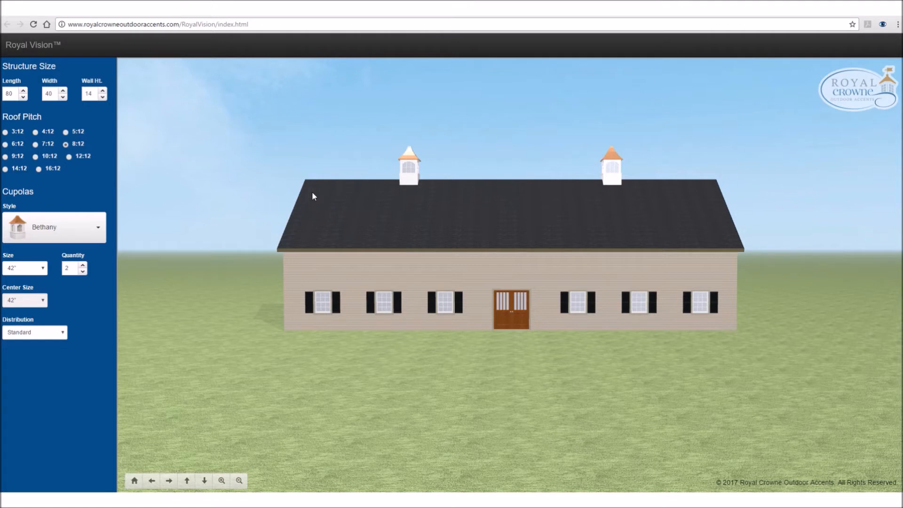
mouse_move(31, 241)
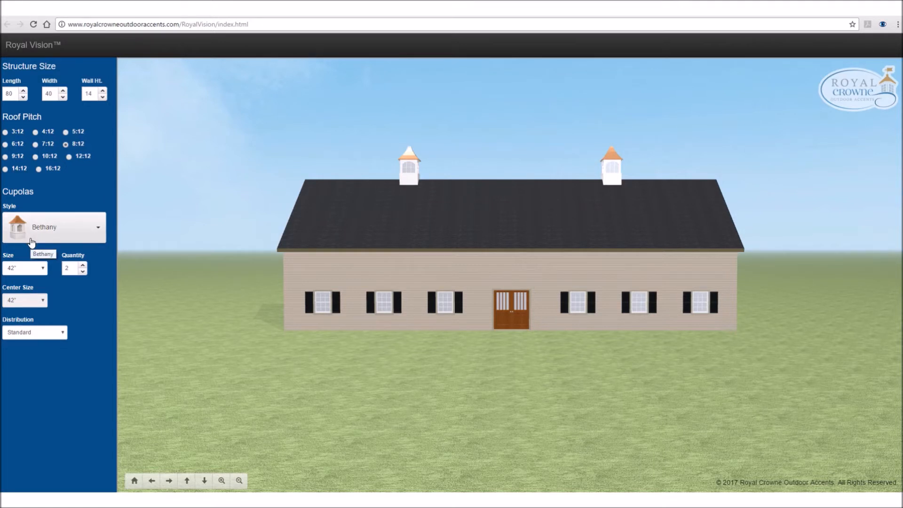
mouse_move(406, 240)
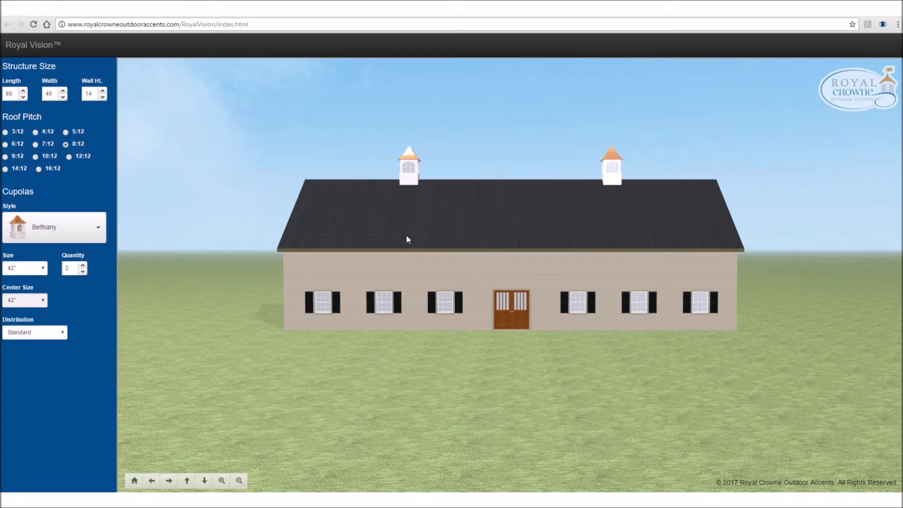
mouse_move(384, 200)
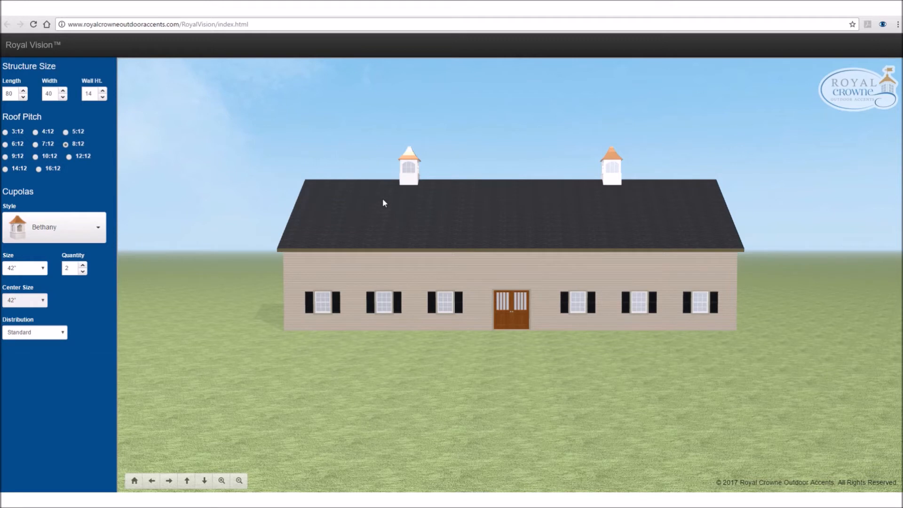
mouse_move(371, 206)
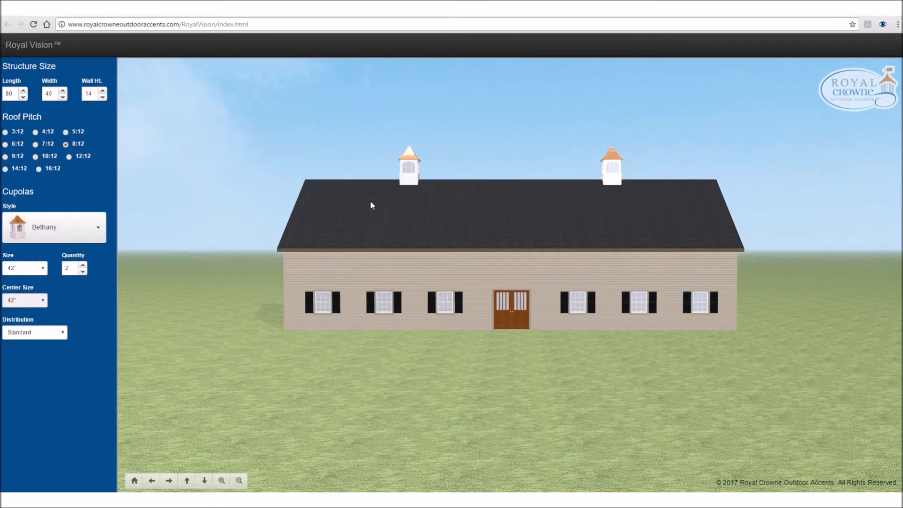
mouse_move(367, 205)
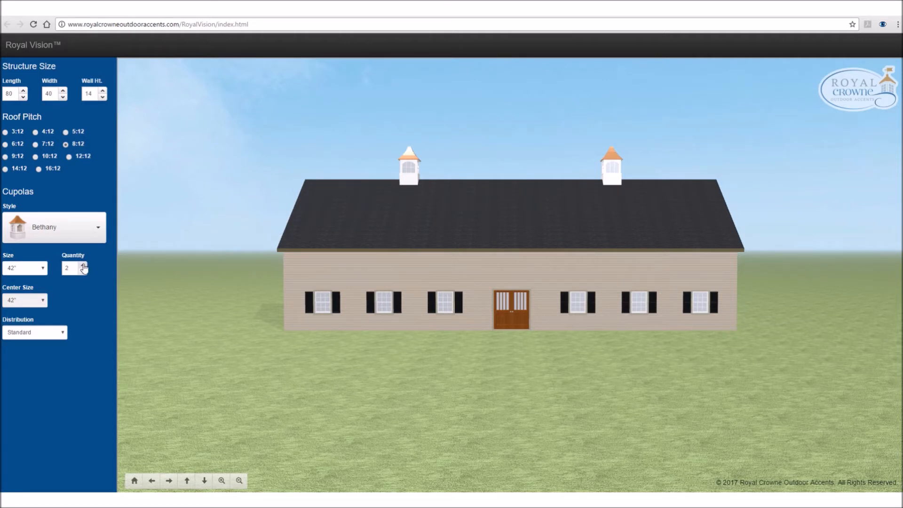
- Set cupola quantity to 3, size to 36" and center size to 48"
click(84, 265)
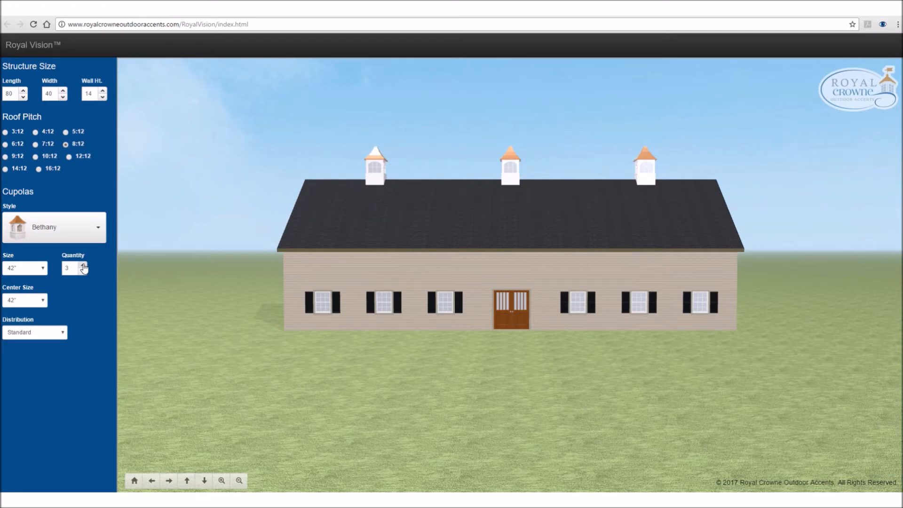
click(25, 267)
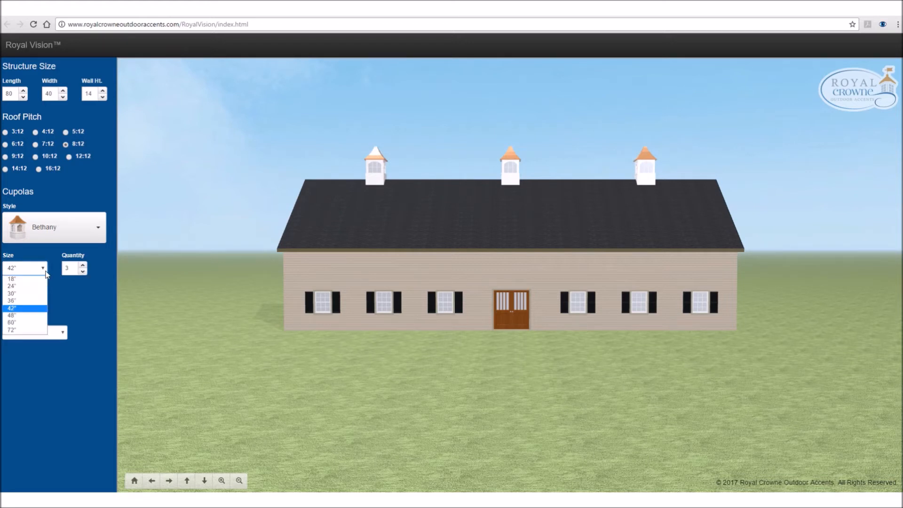
click(11, 300)
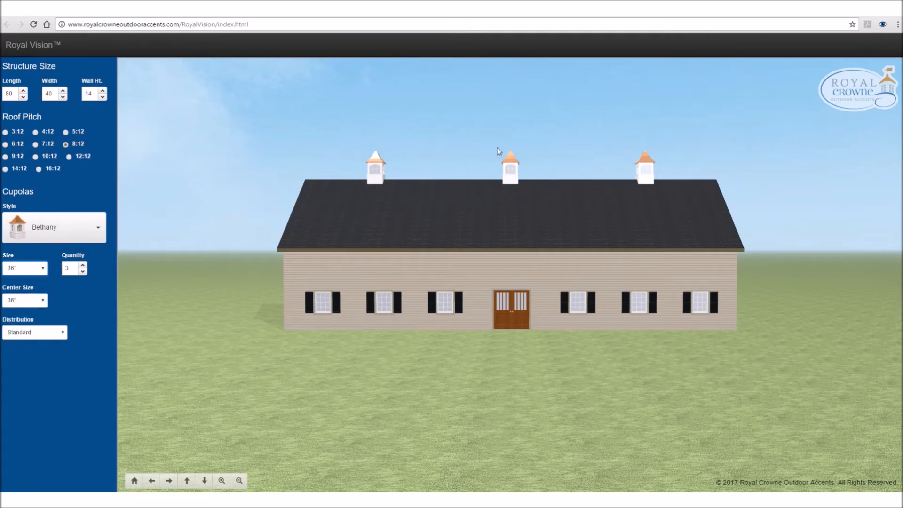
mouse_move(488, 186)
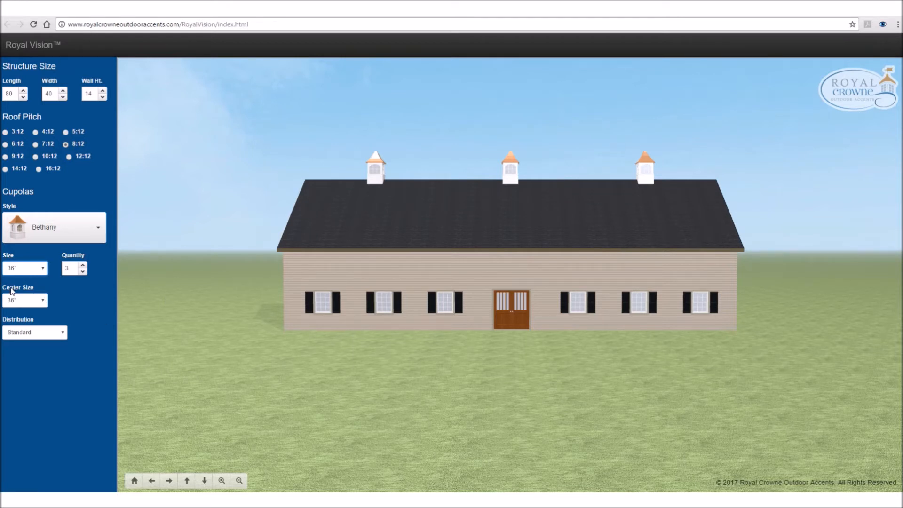
mouse_move(36, 306)
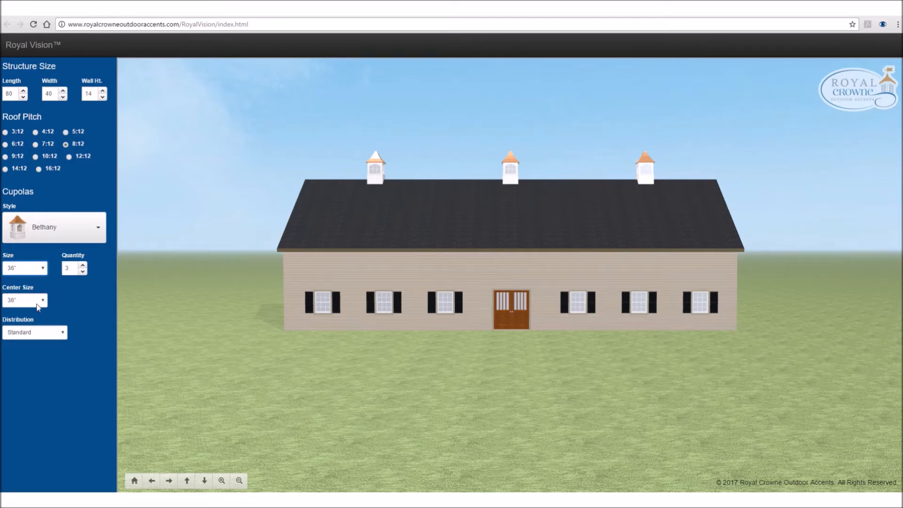
click(25, 300)
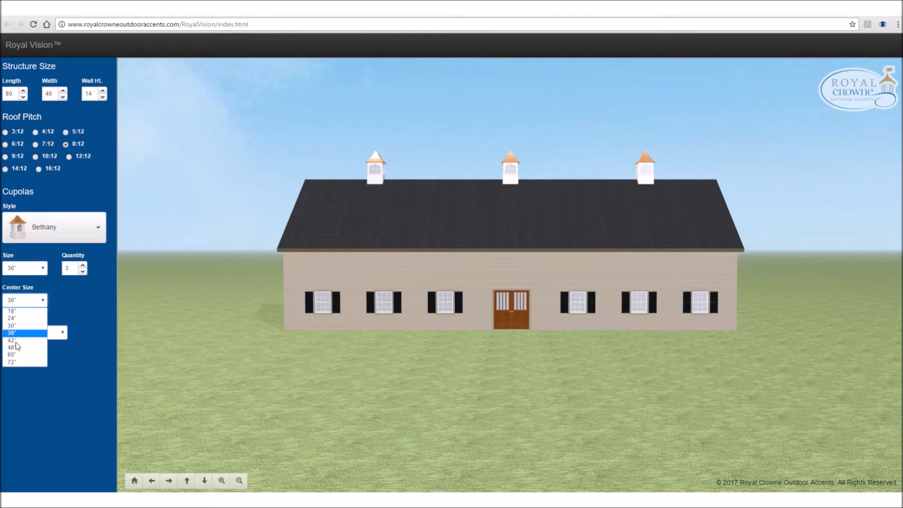
click(12, 348)
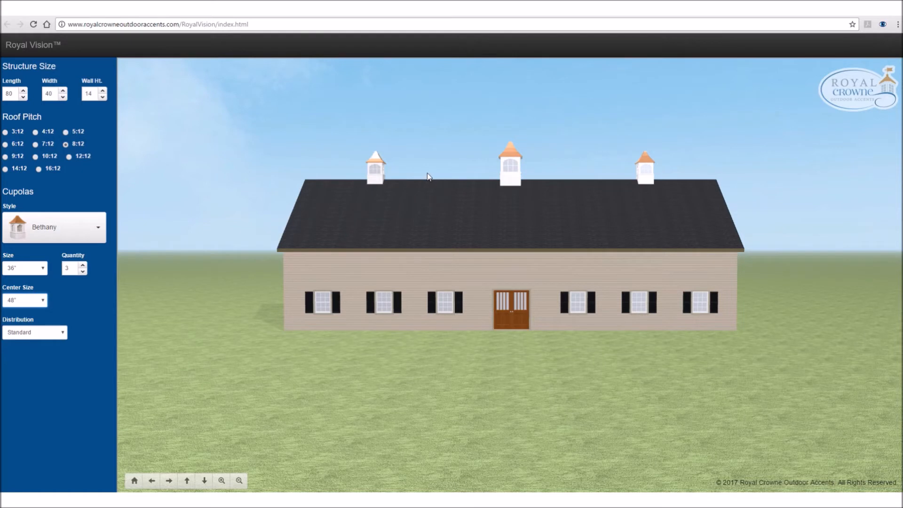
mouse_move(603, 190)
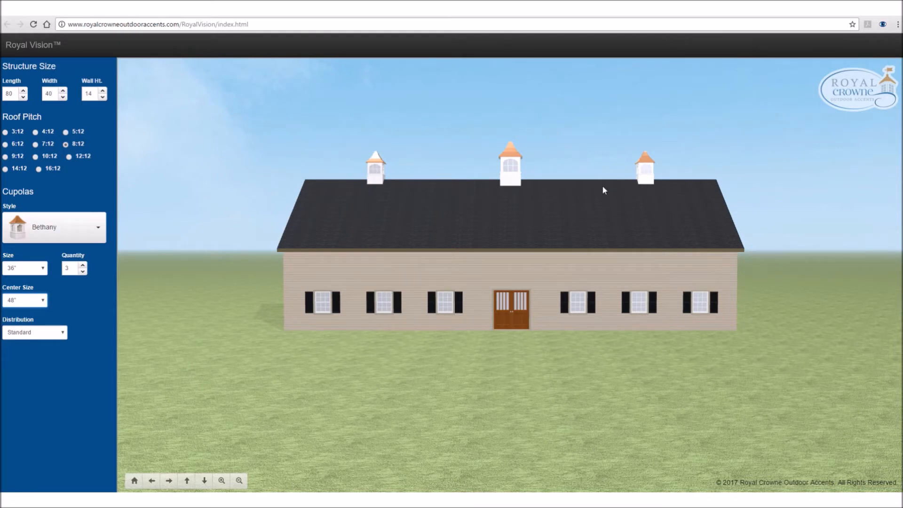
mouse_move(508, 191)
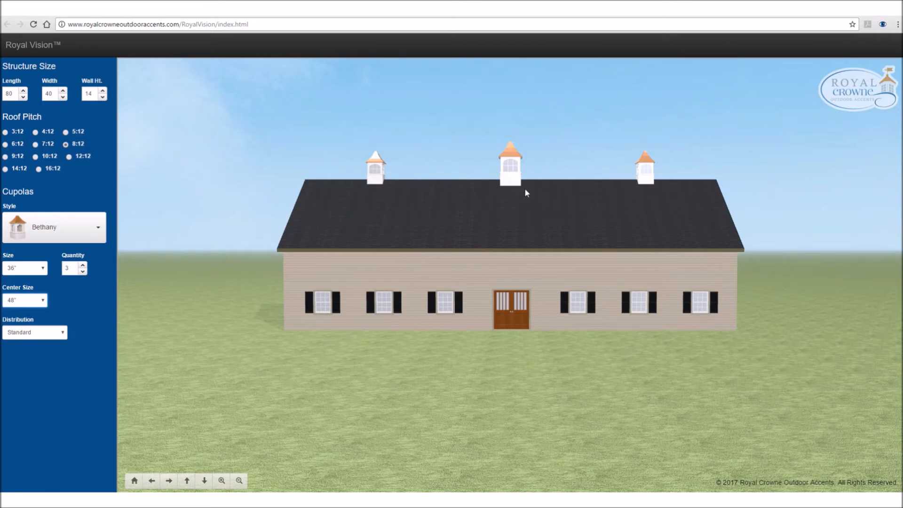
mouse_move(483, 218)
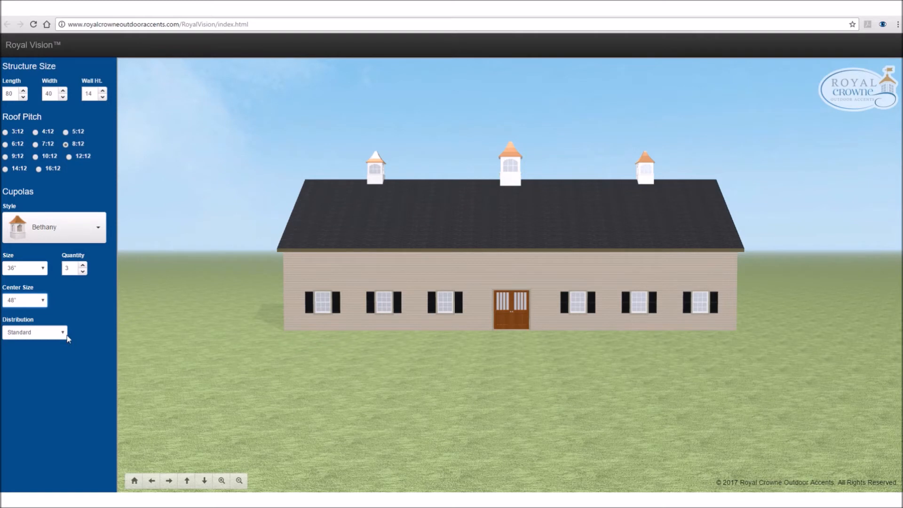
mouse_move(719, 183)
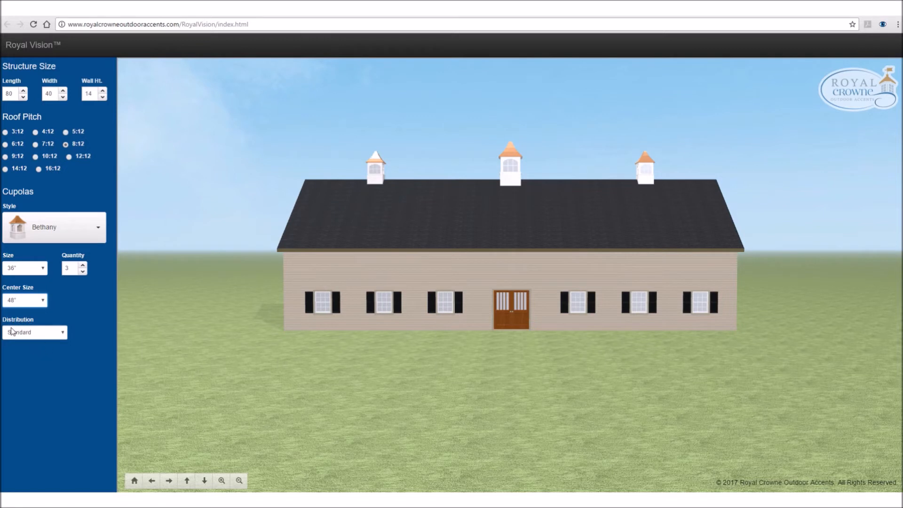
mouse_move(52, 340)
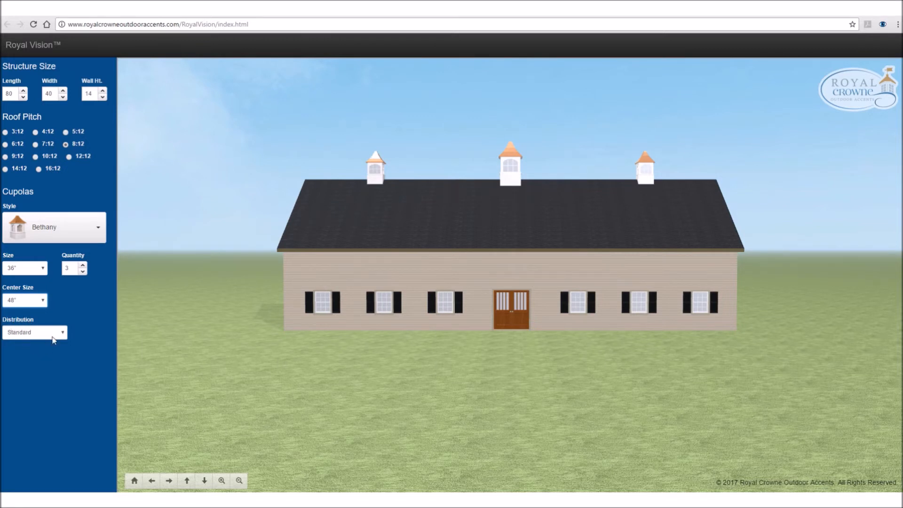
mouse_move(65, 343)
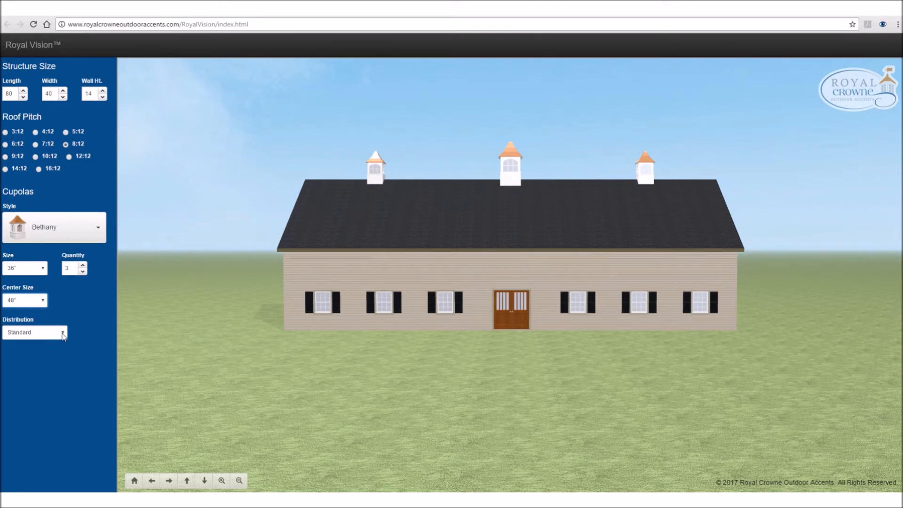
- Try Even cupola distribution, then settle on End to End
click(34, 332)
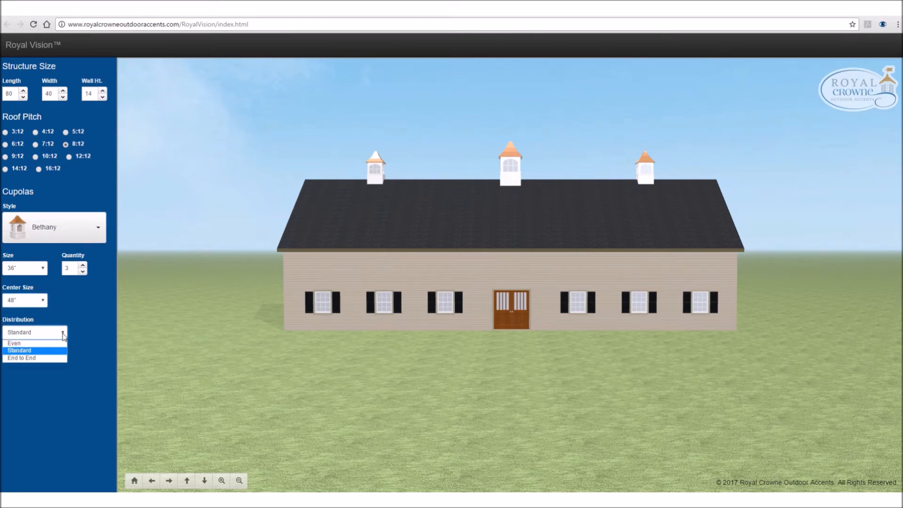
mouse_move(35, 358)
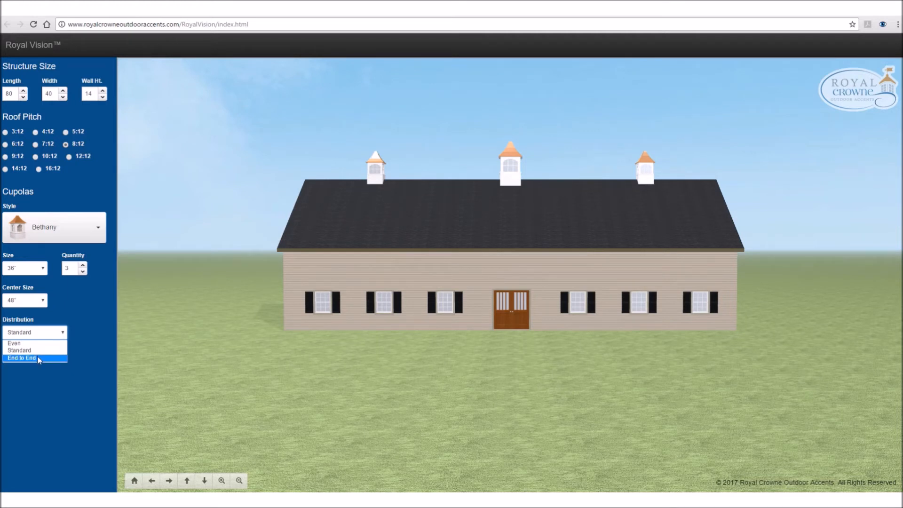
click(21, 358)
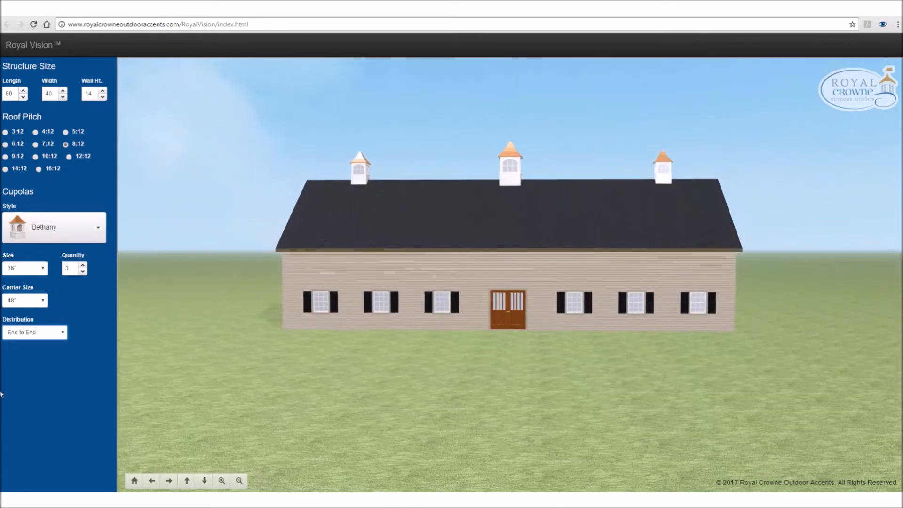
click(34, 331)
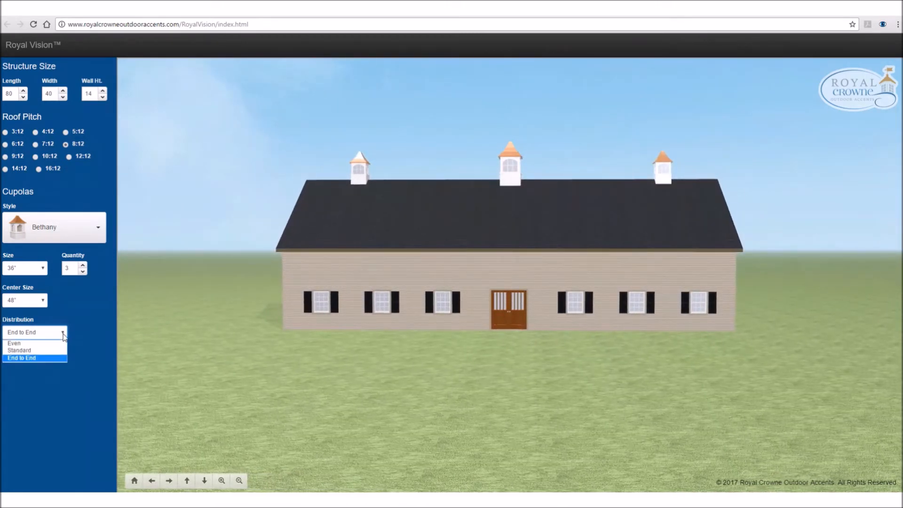
click(21, 358)
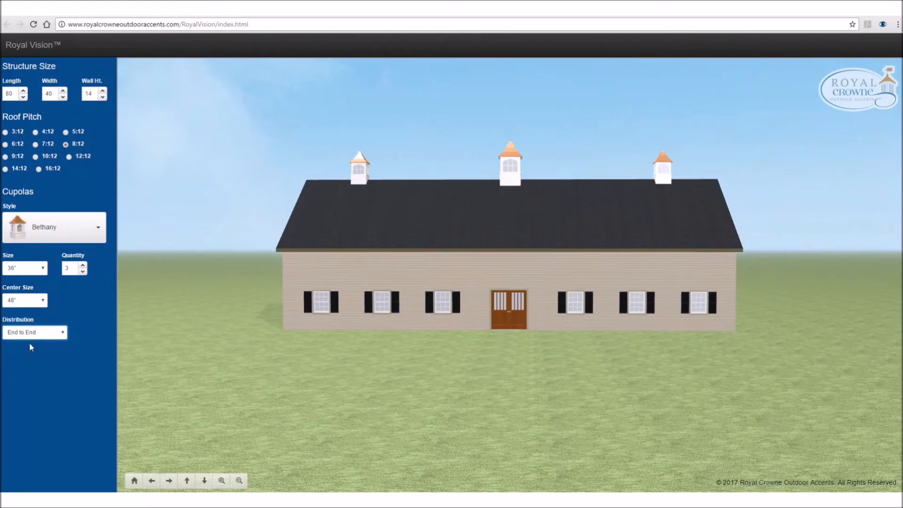
click(34, 332)
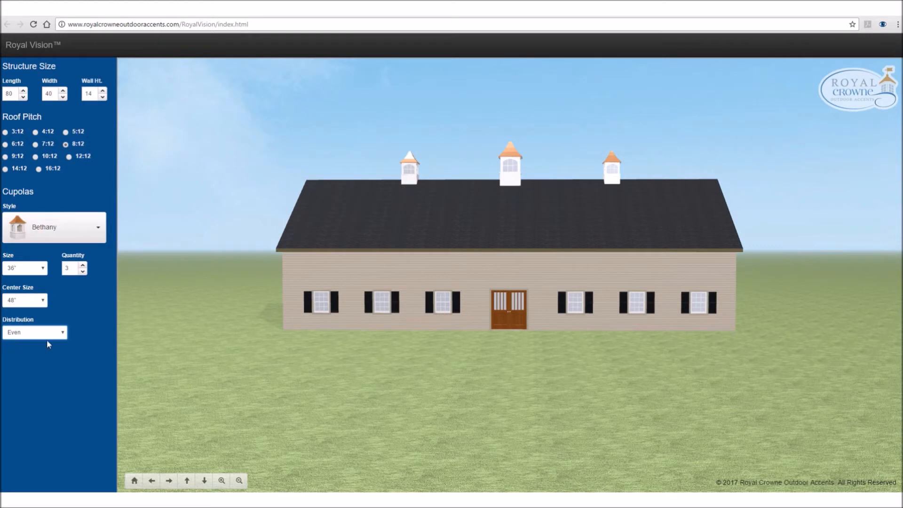
click(34, 332)
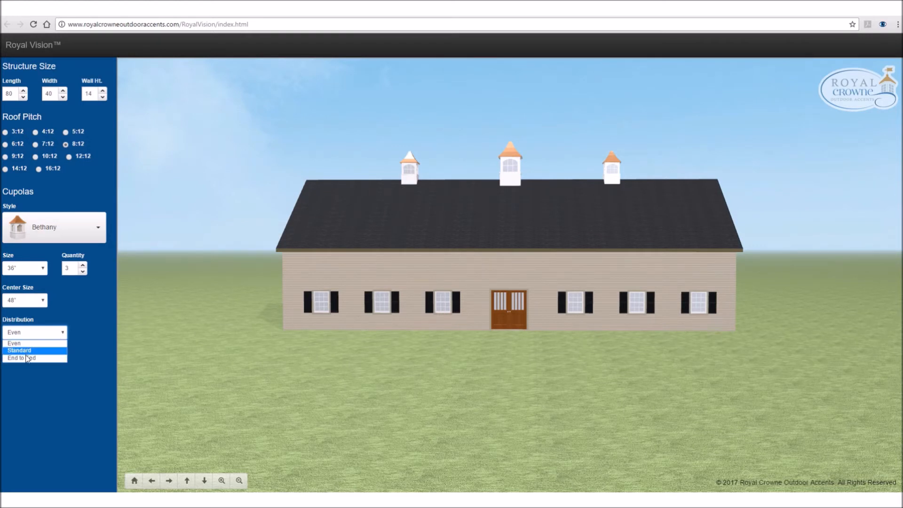
click(21, 358)
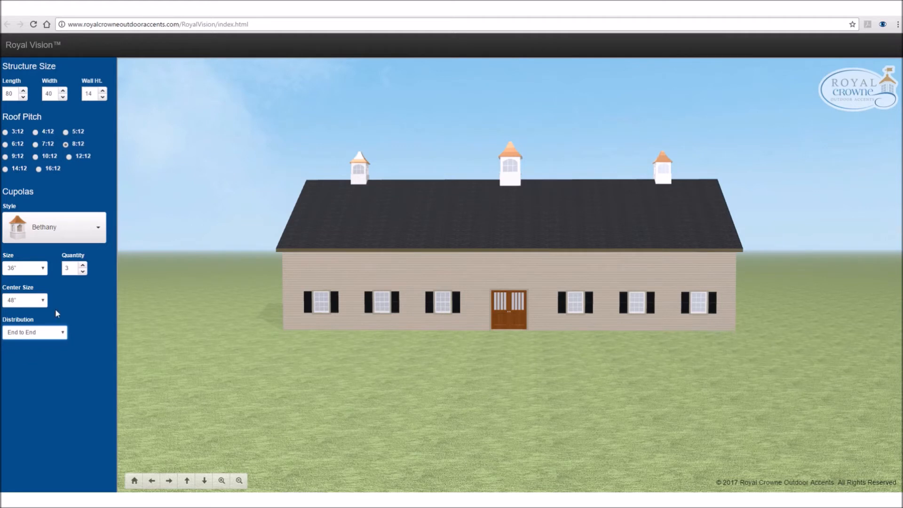
mouse_move(67, 236)
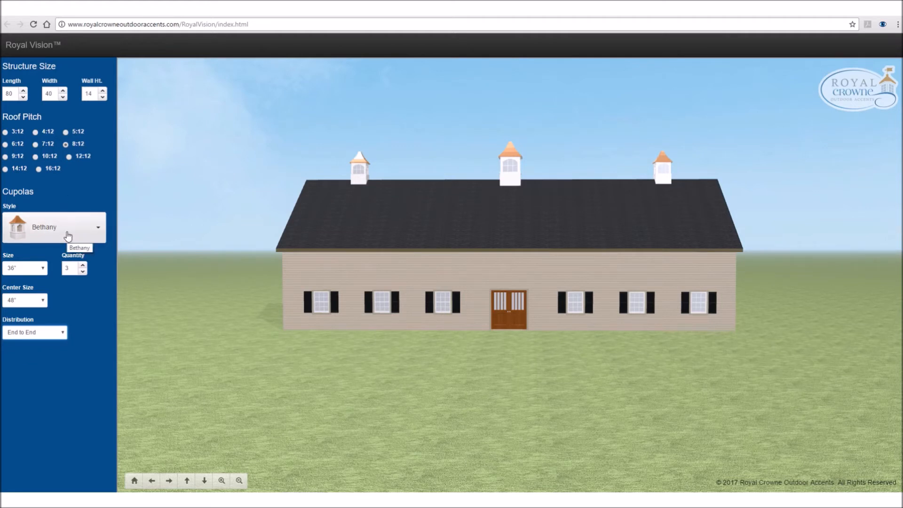
- Show the Cupolas Style options, Bethany and Hamlin
click(54, 226)
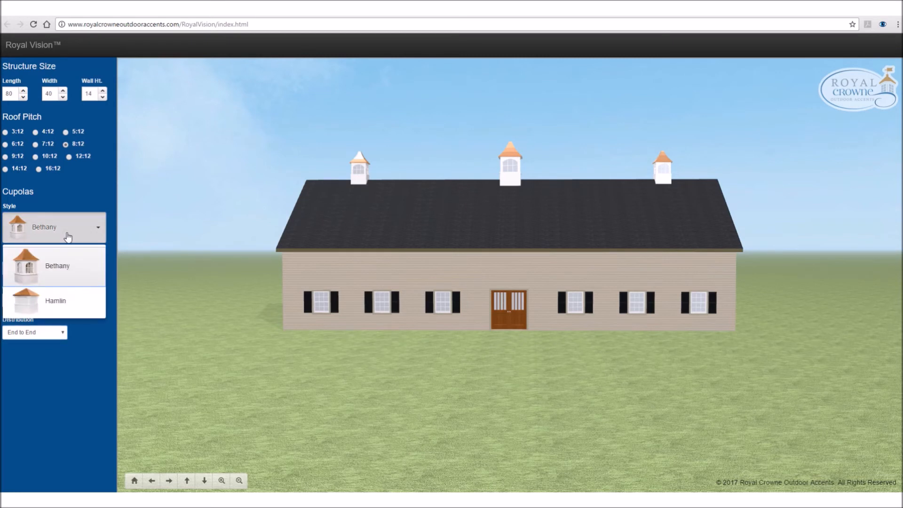
mouse_move(69, 266)
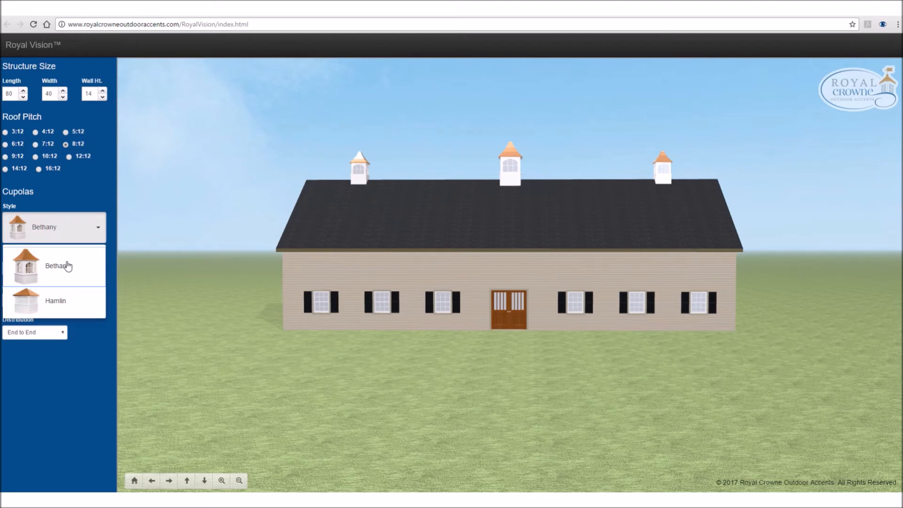
mouse_move(48, 311)
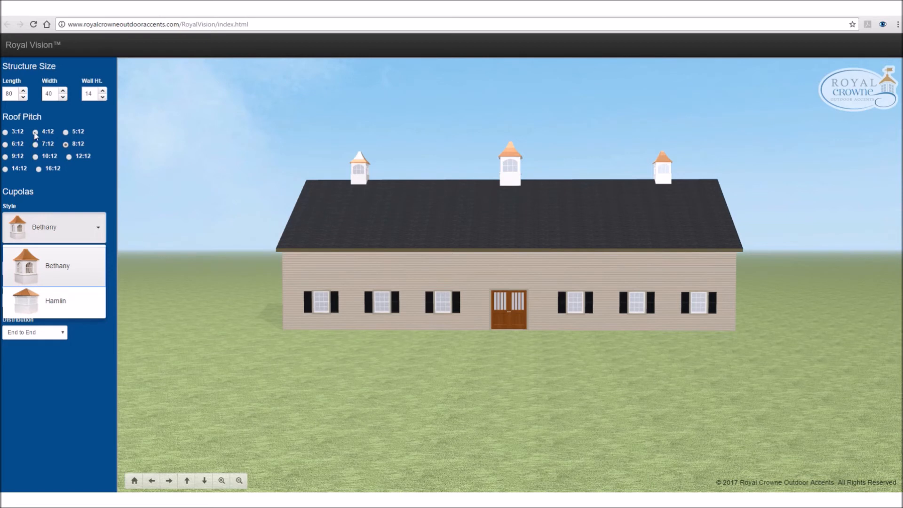
- Set roof pitch to 4:12 and wall height to 12 ft
click(52, 266)
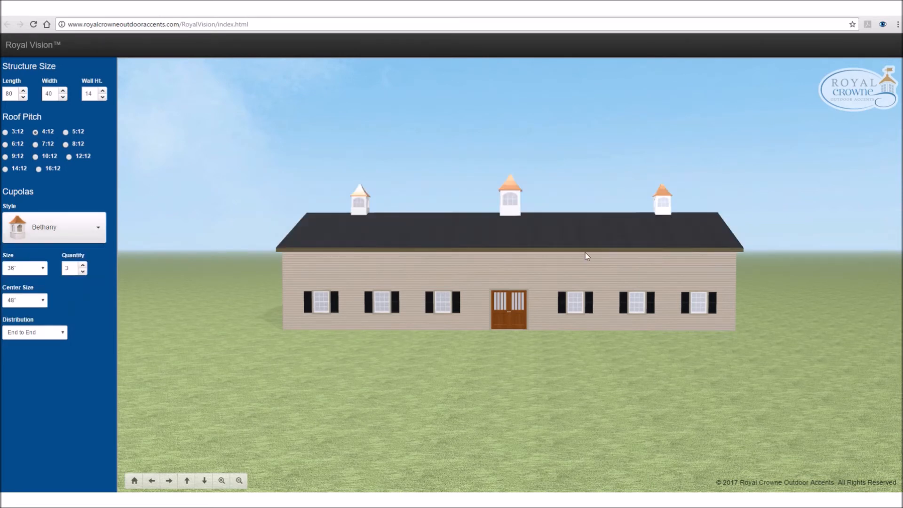
mouse_move(575, 248)
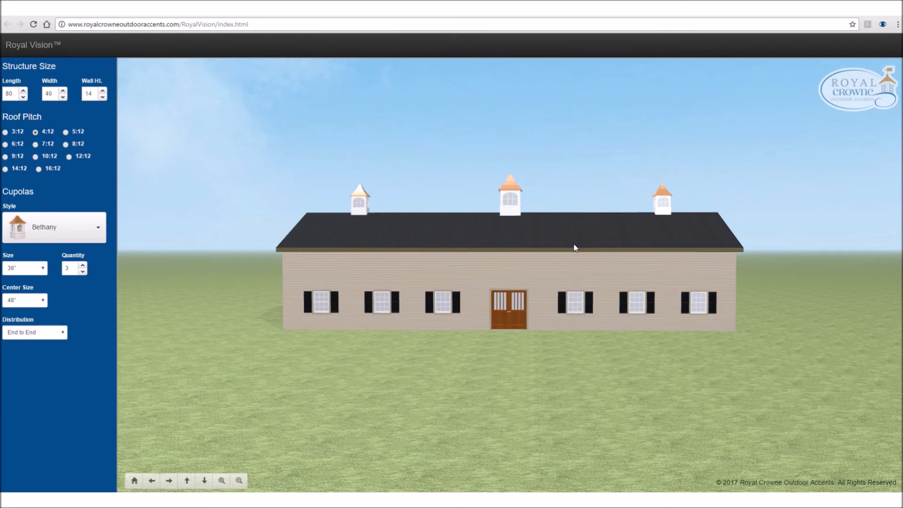
mouse_move(453, 265)
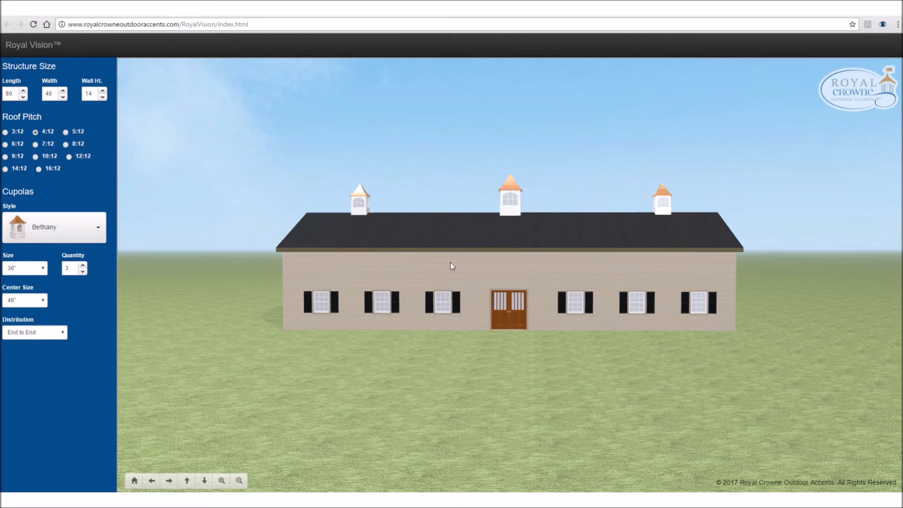
mouse_move(436, 265)
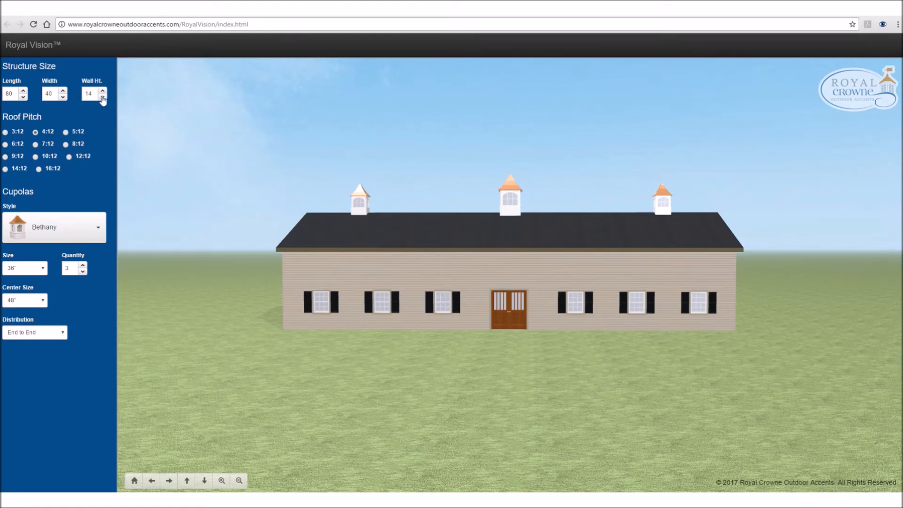
click(103, 96)
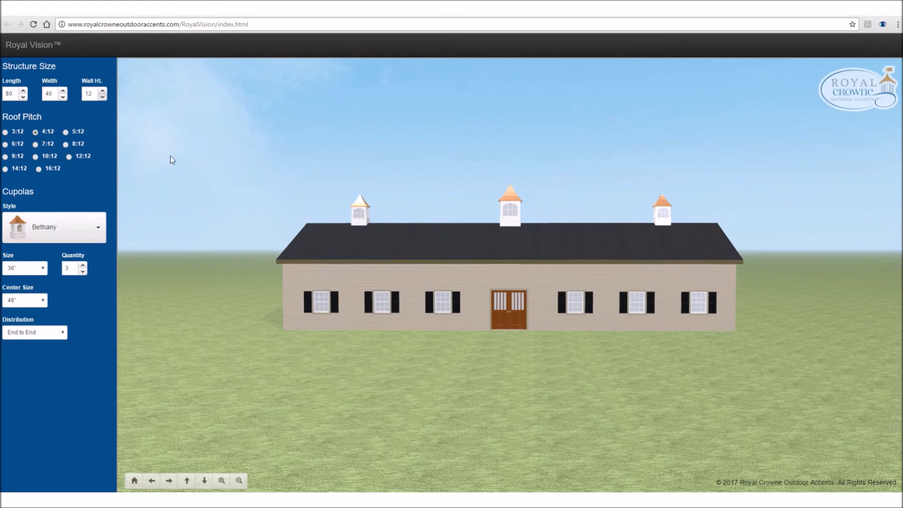
mouse_move(727, 323)
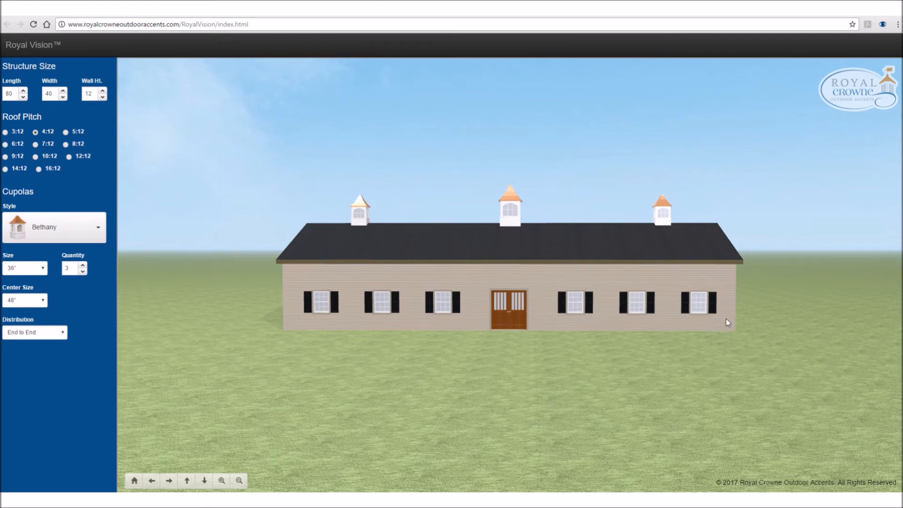
- Change the cupola style from Bethany to Hamlin
click(54, 227)
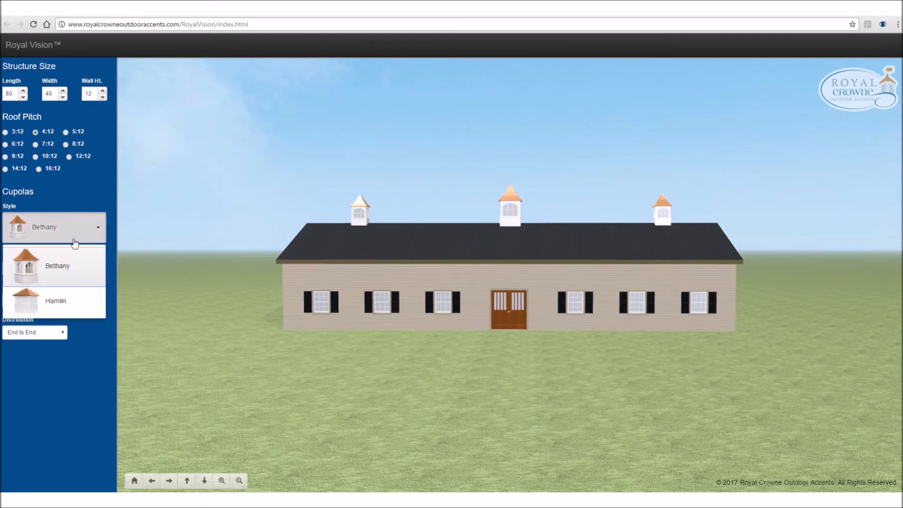
mouse_move(41, 300)
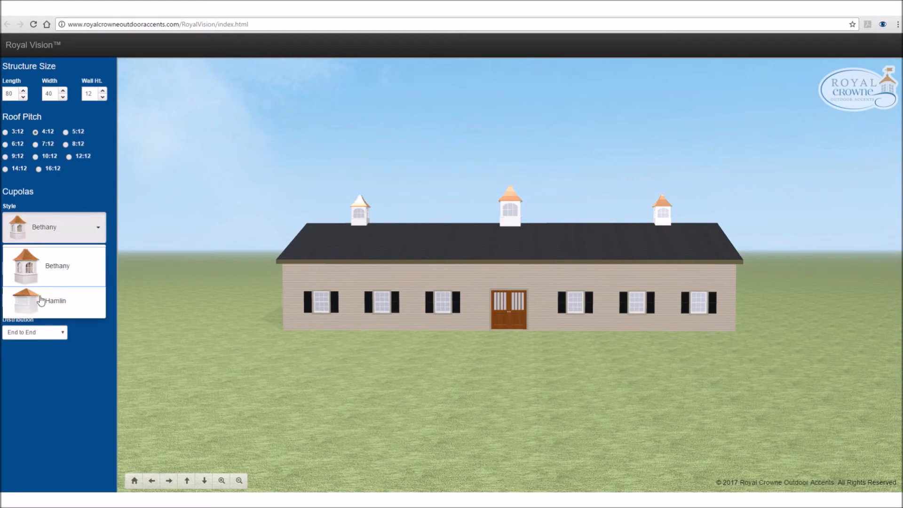
click(54, 301)
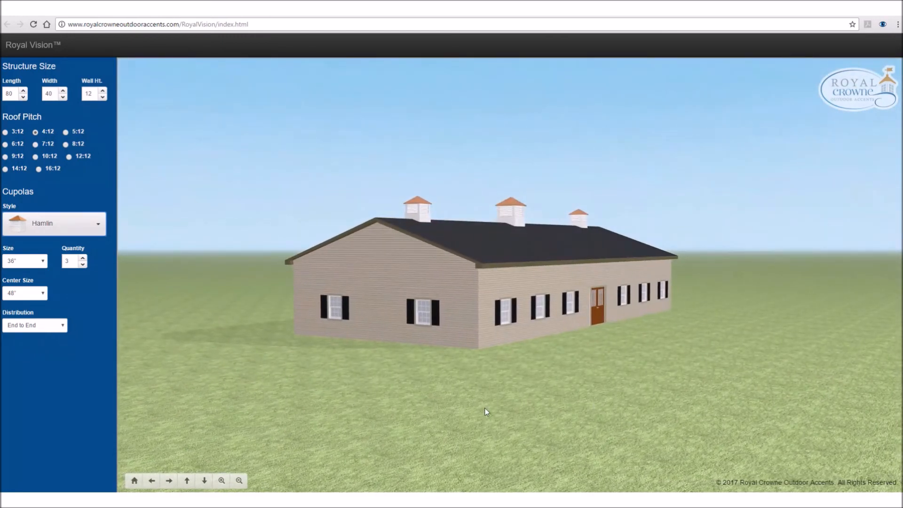
- Rotate the barn to a corner view and zoom in on the roof, gable and cupolas
click(168, 480)
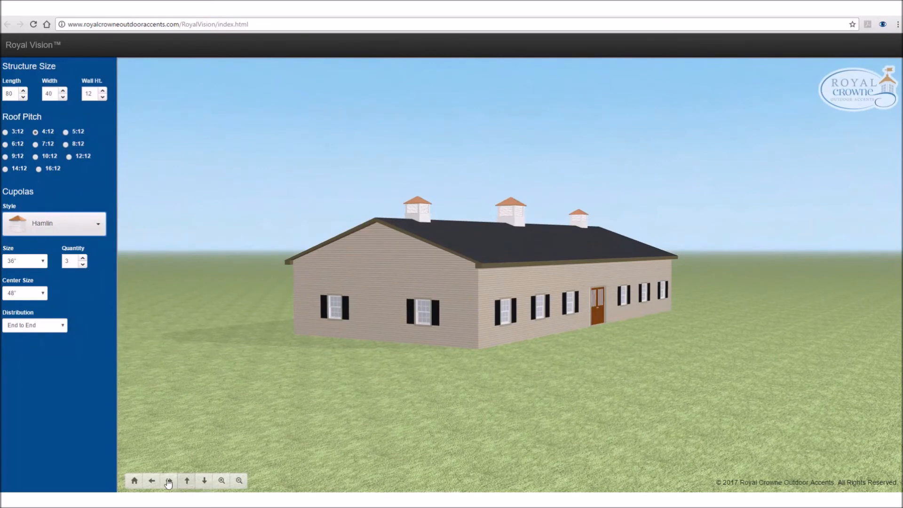
mouse_move(133, 481)
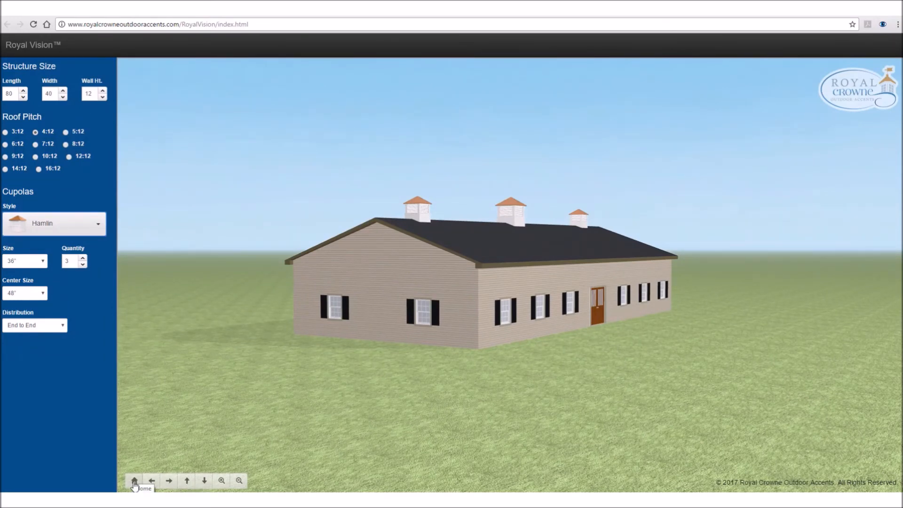
click(134, 480)
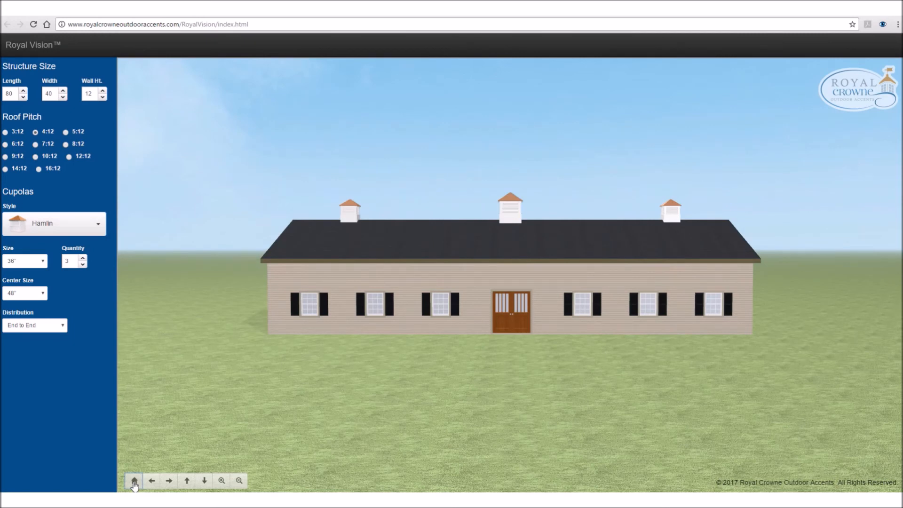
mouse_move(299, 282)
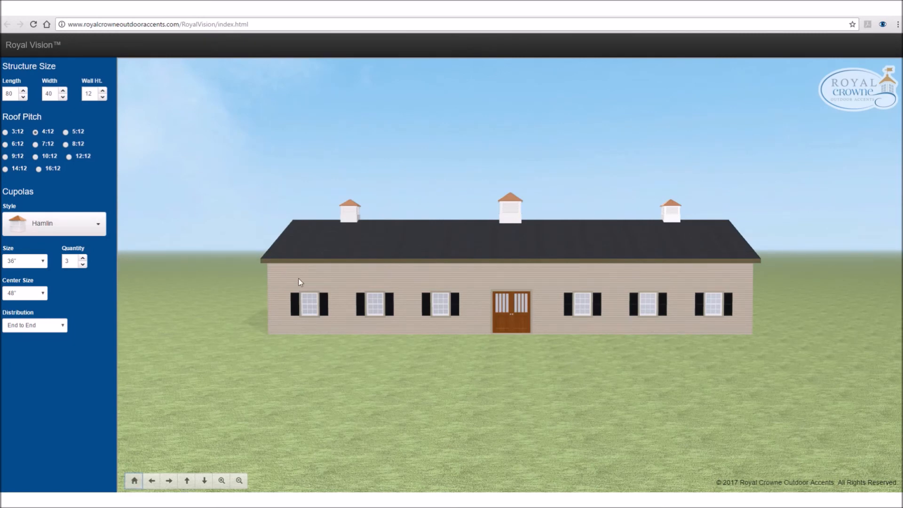
click(167, 481)
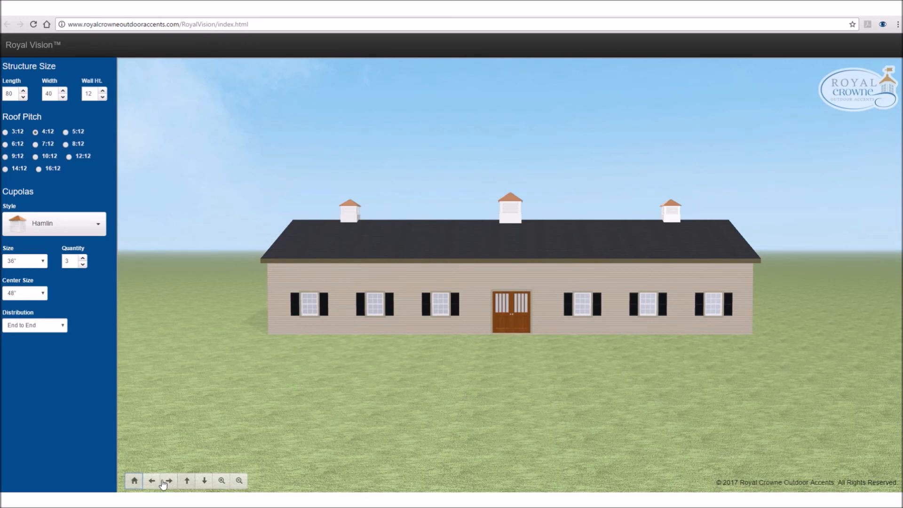
mouse_move(168, 480)
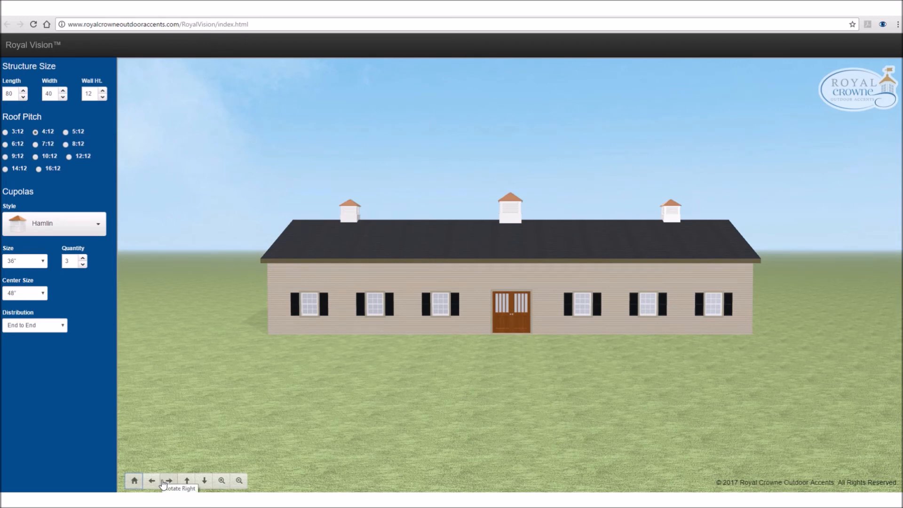
mouse_move(195, 474)
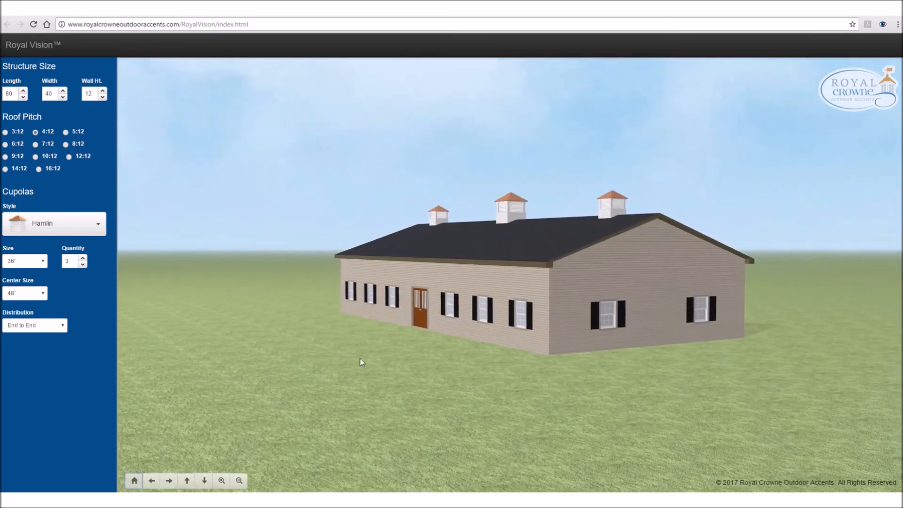
click(221, 481)
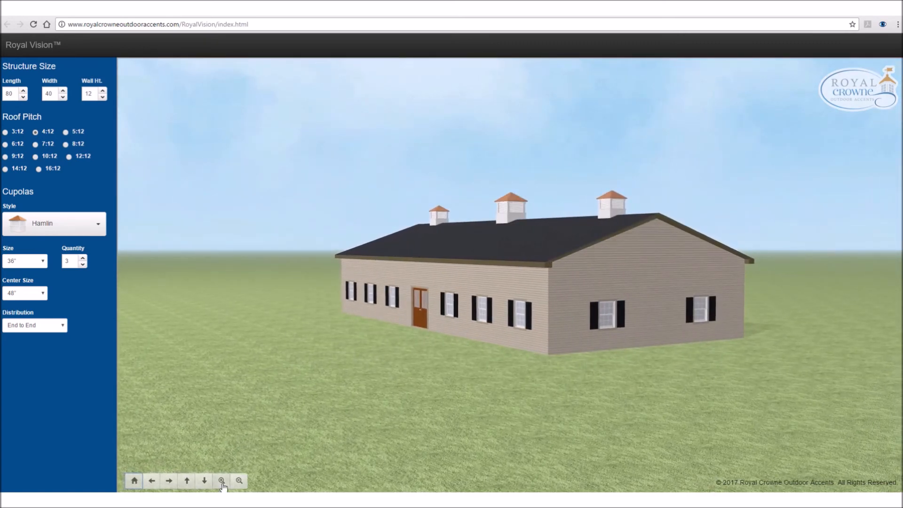
click(221, 481)
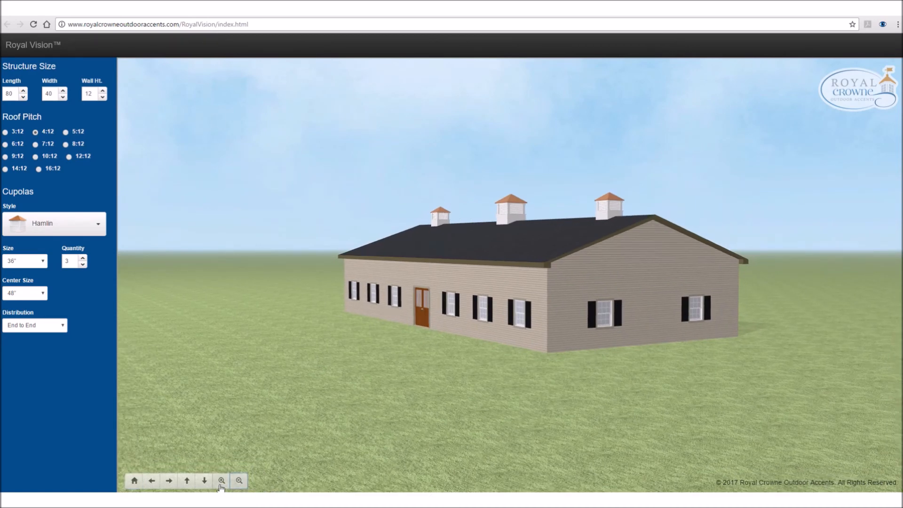
click(221, 481)
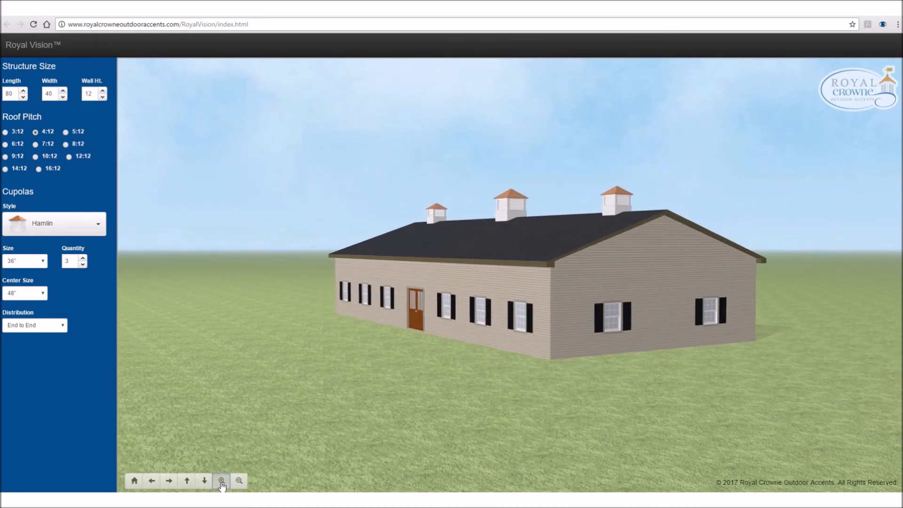
click(221, 480)
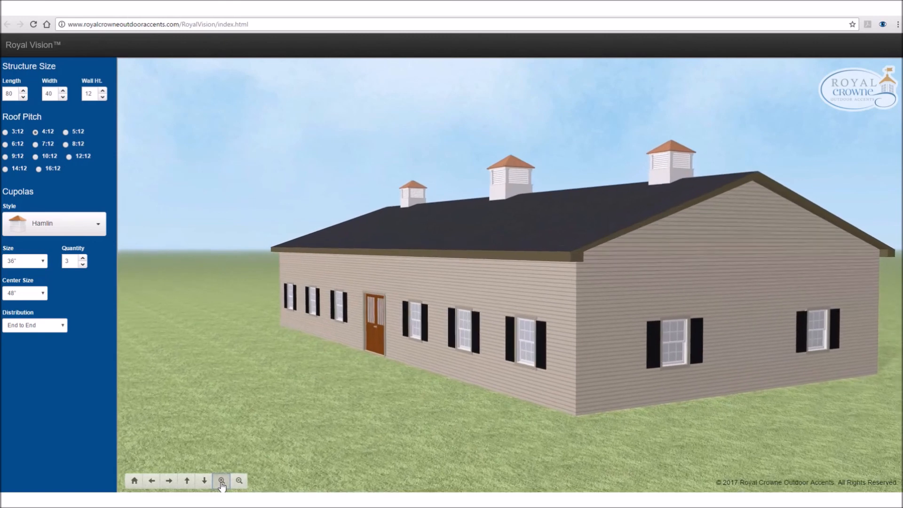
click(221, 480)
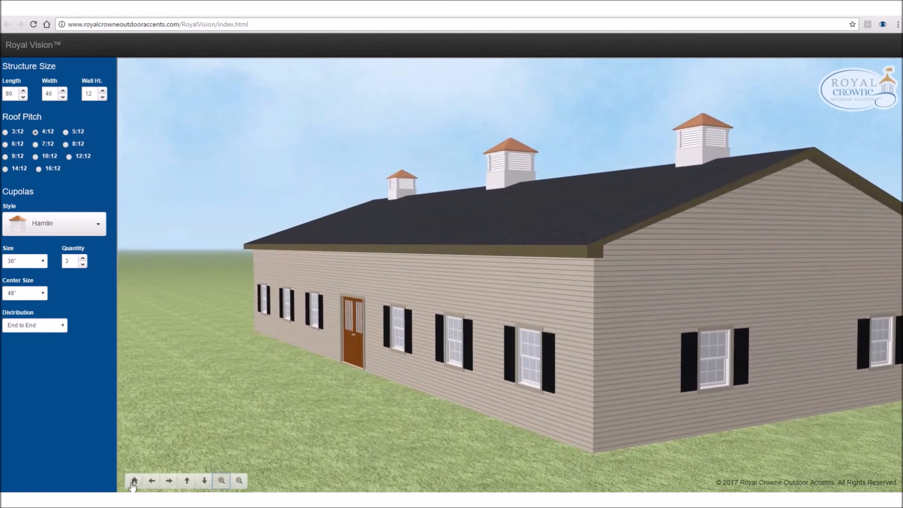
click(134, 480)
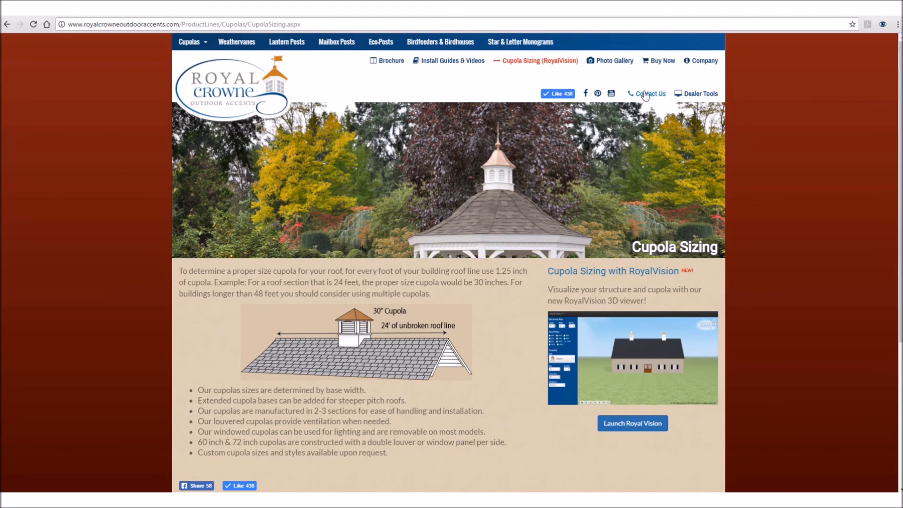
- Go to the Royal Crowne Contact Us page with its inquiry form and contact details
click(650, 93)
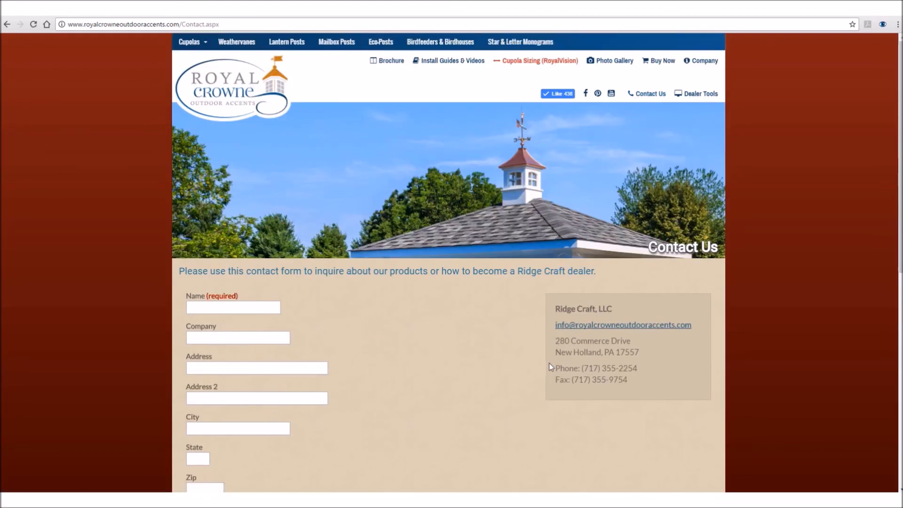
mouse_move(647, 367)
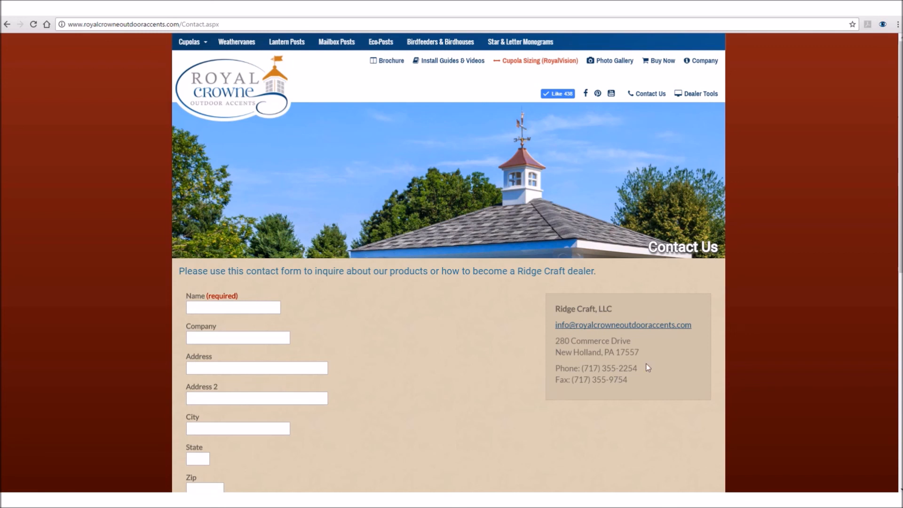